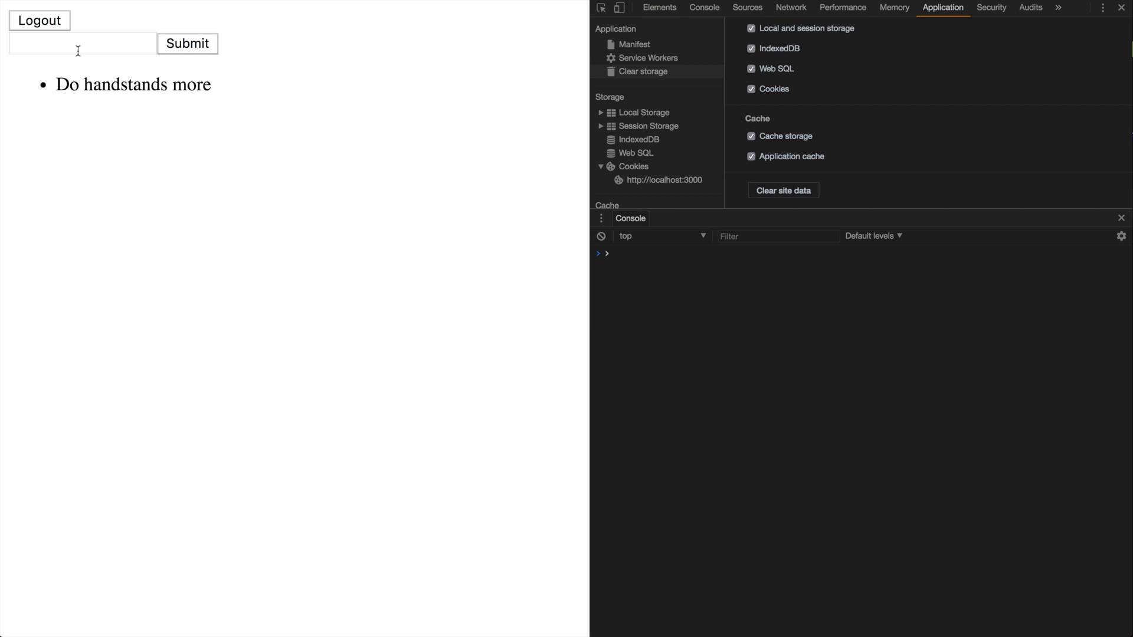
{"action": "mouse_move", "coordinate": [159, 72]}
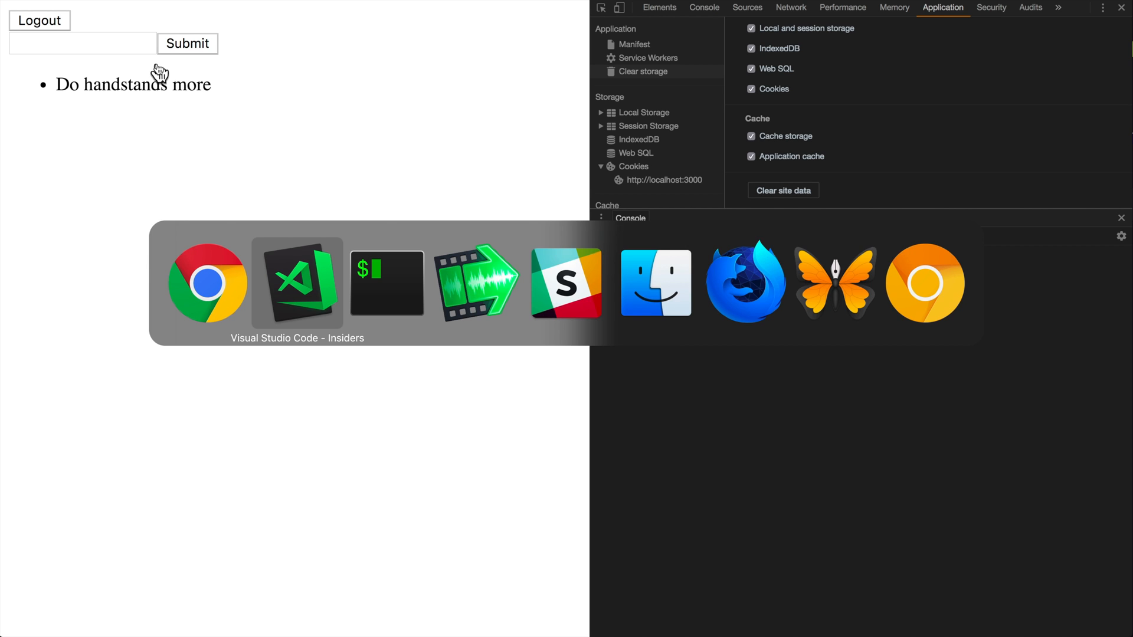
Step: Compare the testSchema Query type in register-api.js against the user field in User.graphql
{"action": "left_click", "coordinate": [296, 282]}
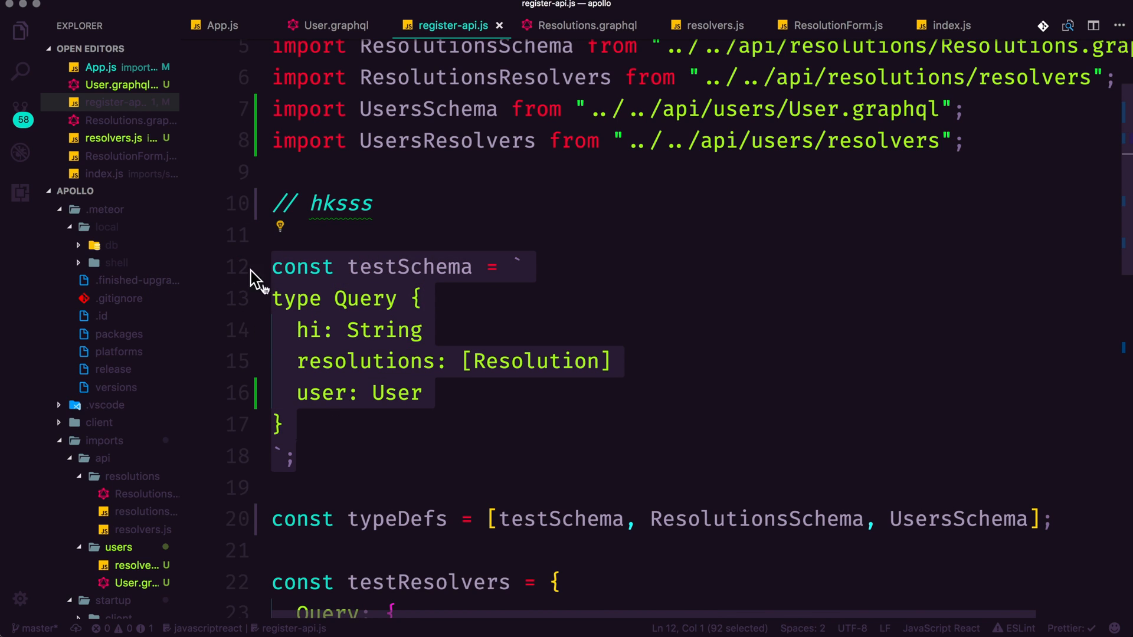
{"action": "double_click", "coordinate": [365, 299]}
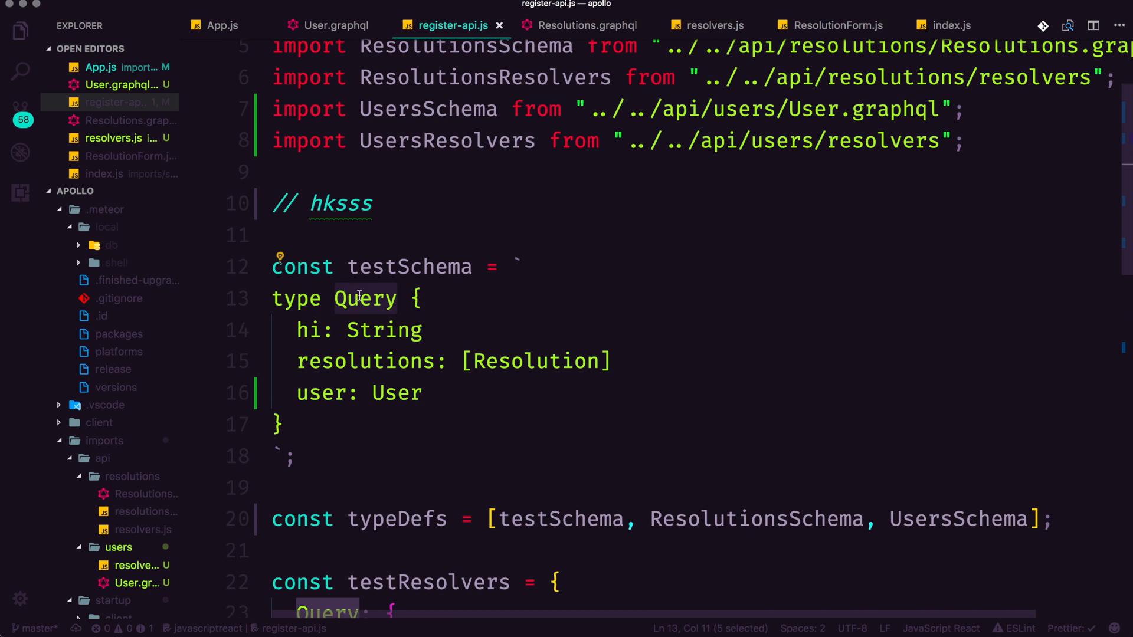
{"action": "scroll", "scroll_direction": "down", "scroll_amount": 3}
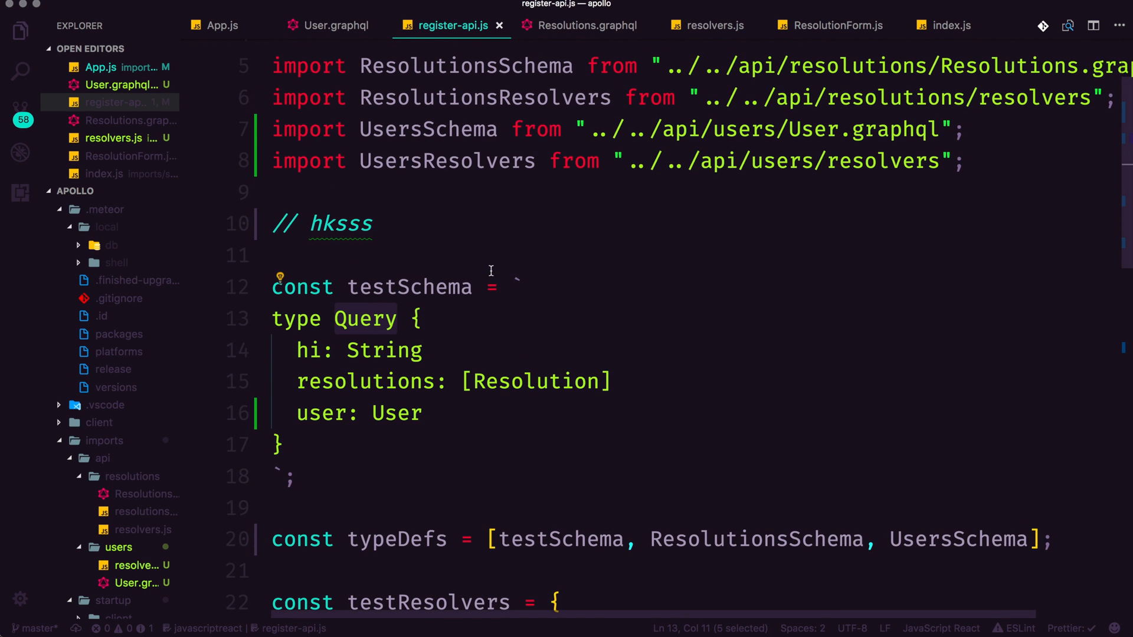
{"action": "mouse_move", "coordinate": [320, 492]}
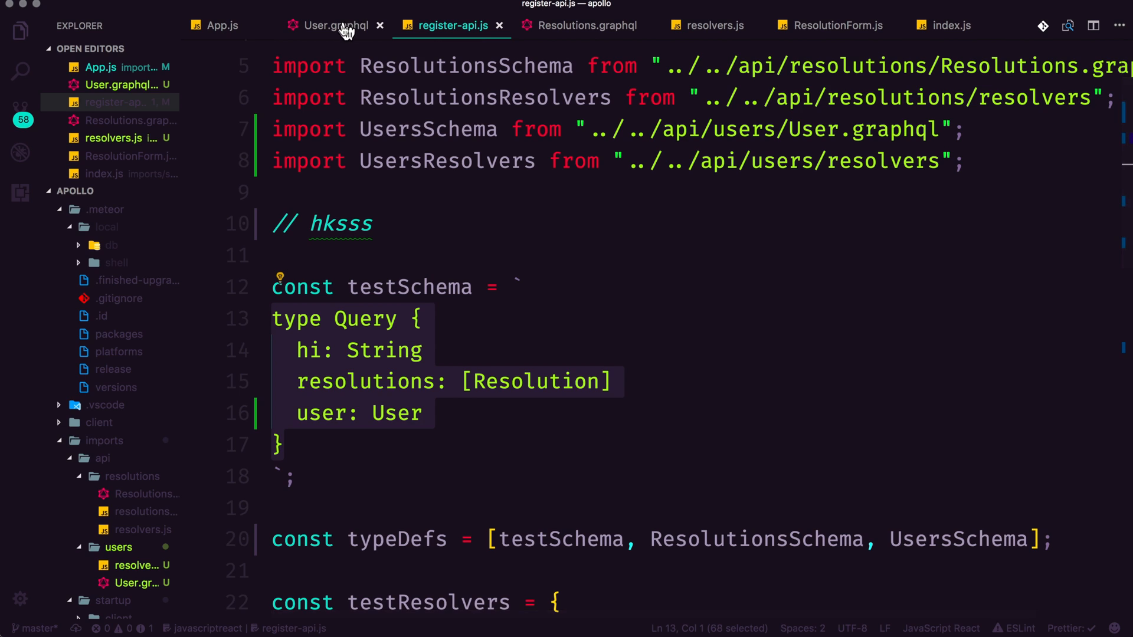
{"action": "left_click", "coordinate": [336, 25]}
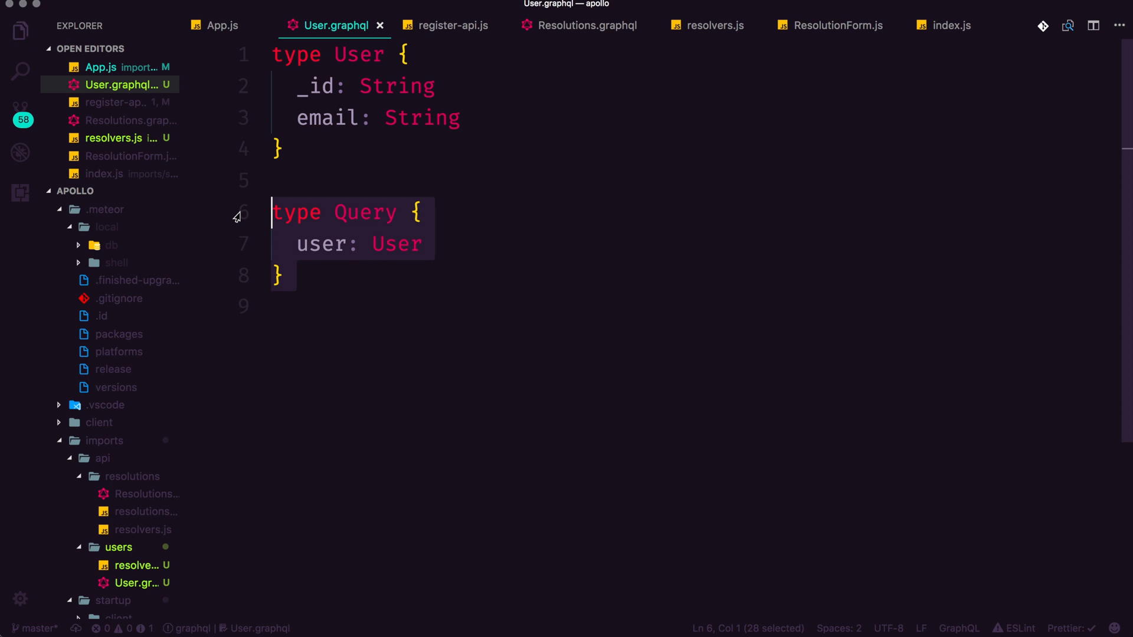
Step: Delete the 'user: User' line from testSchema's Query type in register-api.js and save
{"action": "left_click", "coordinate": [452, 25]}
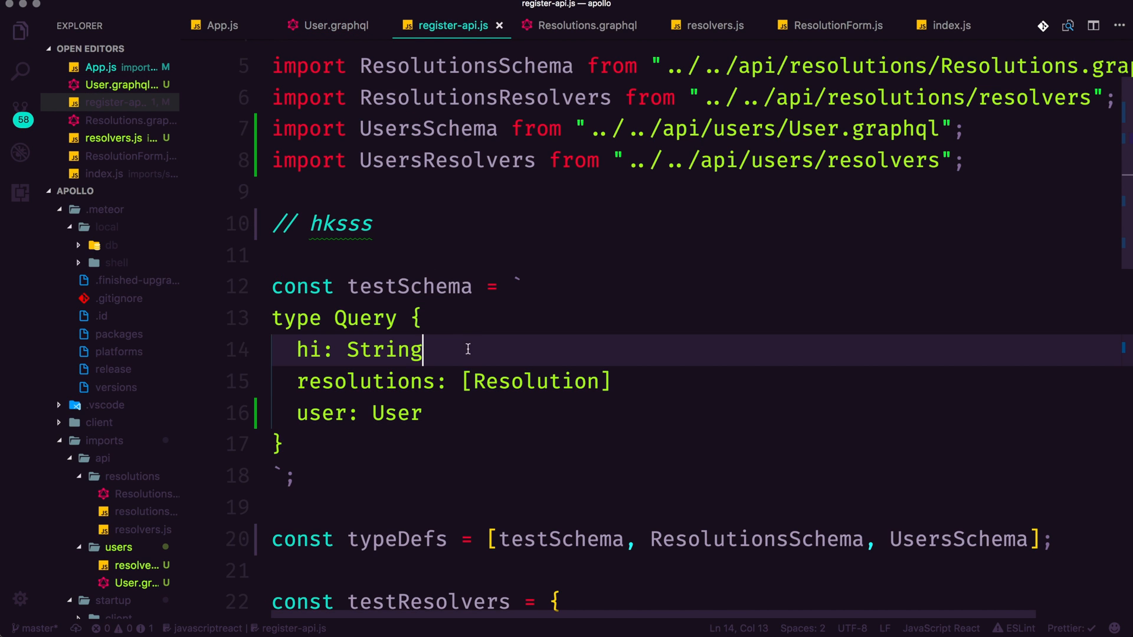
{"action": "key", "text": "Backspace"}
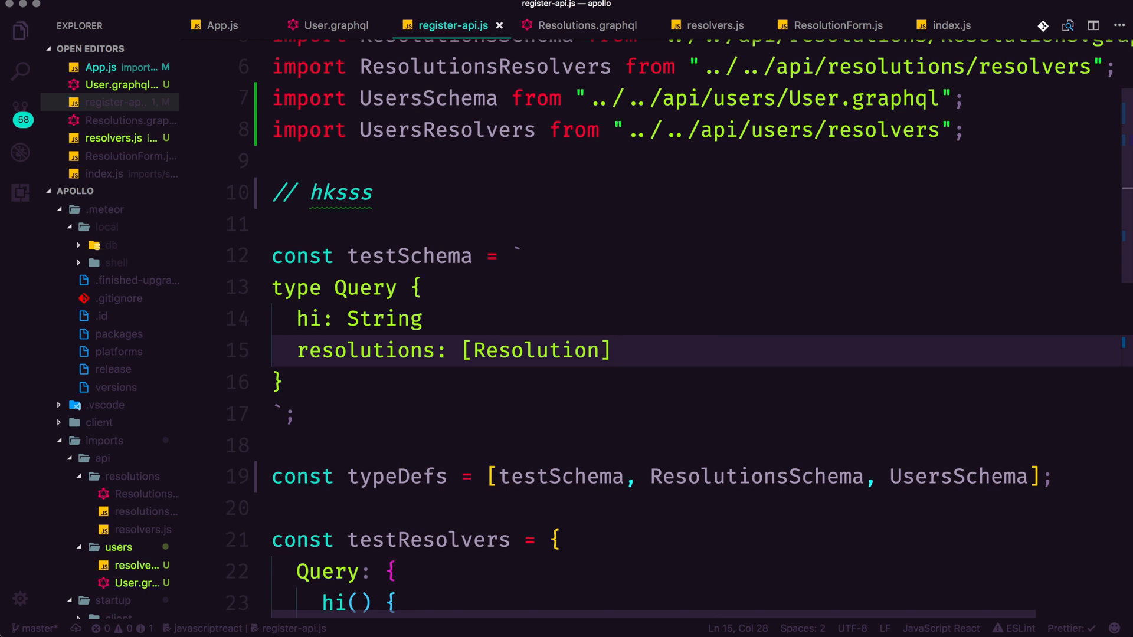
{"action": "key", "text": "Cmd+Tab"}
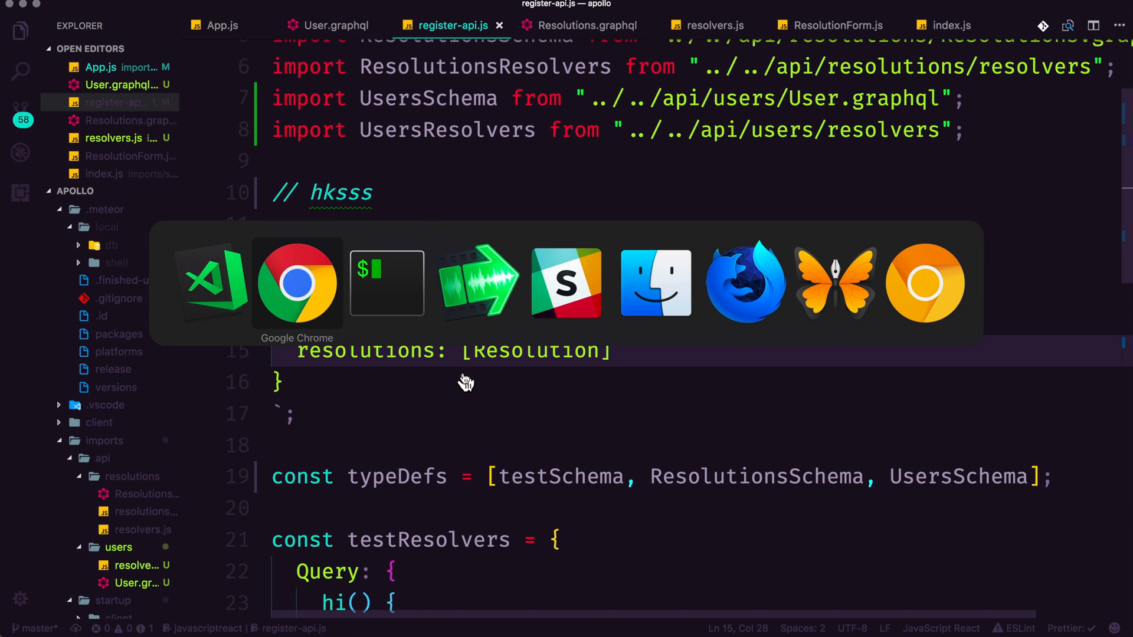
Step: Highlight the 'Type "Query" was defined more than once' crash error in the browser and return to the editor
{"action": "left_click", "coordinate": [295, 282]}
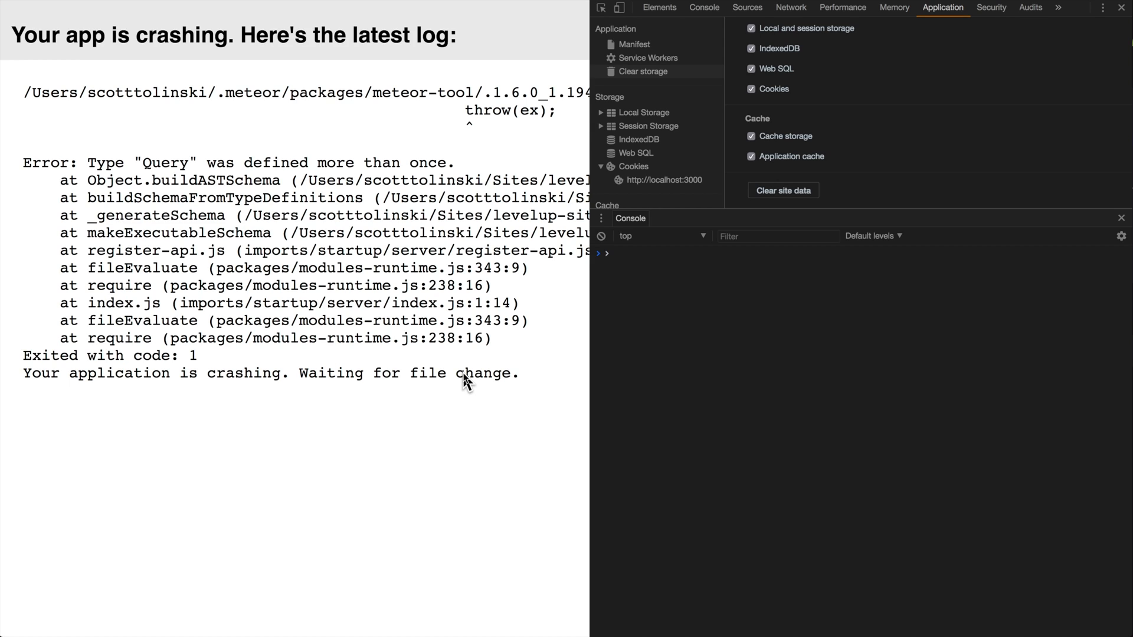
{"action": "mouse_move", "coordinate": [137, 154]}
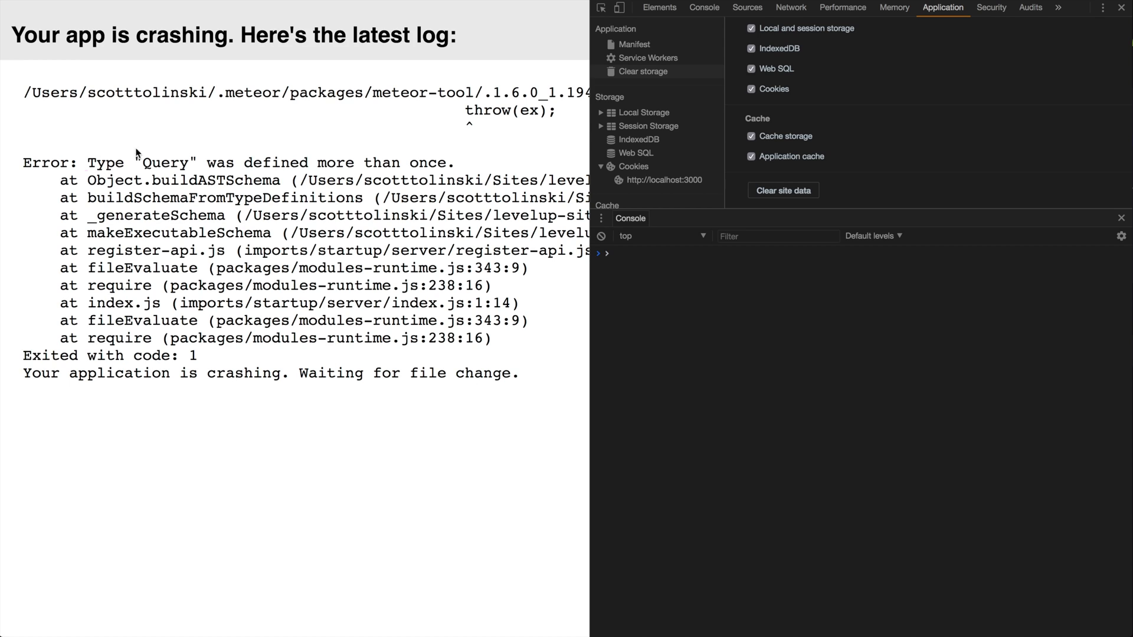
{"action": "left_click_drag", "start_coordinate": [86, 162], "coordinate": [448, 162]}
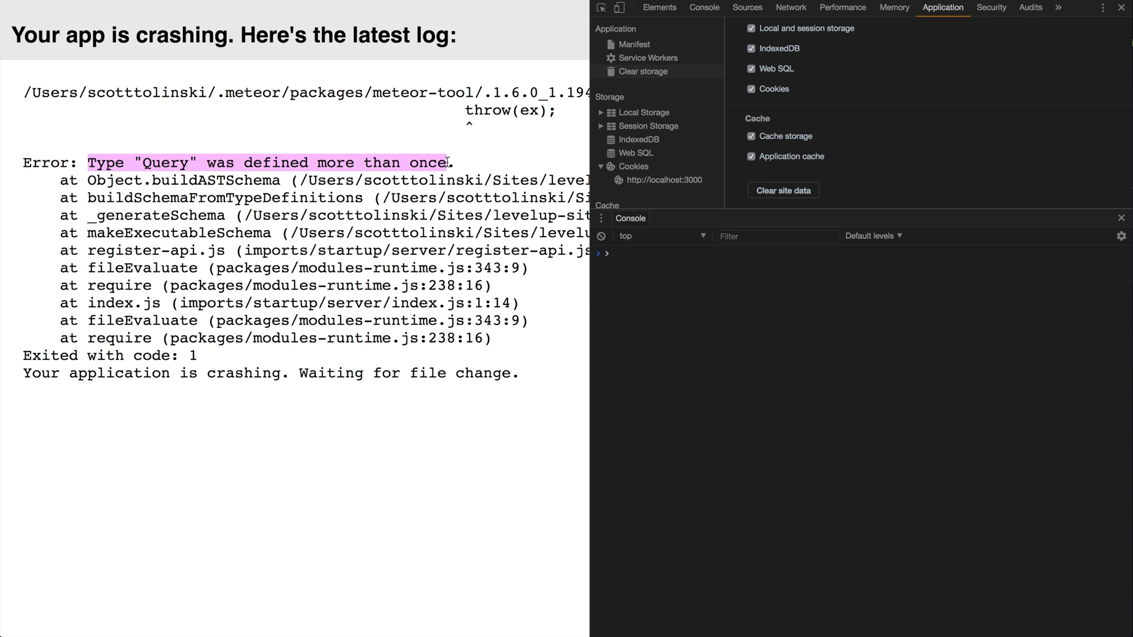
{"action": "key", "text": "cmd+tab"}
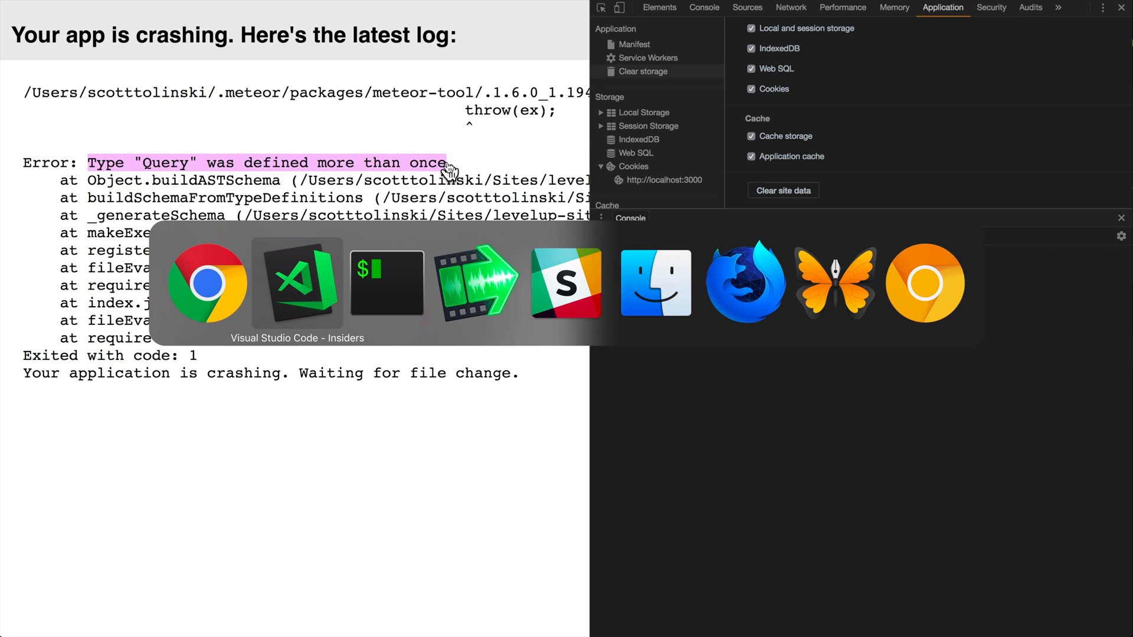
Step: Check User.graphql, then Resolutions.graphql to see which files declare a Query type
{"action": "left_click", "coordinate": [295, 282]}
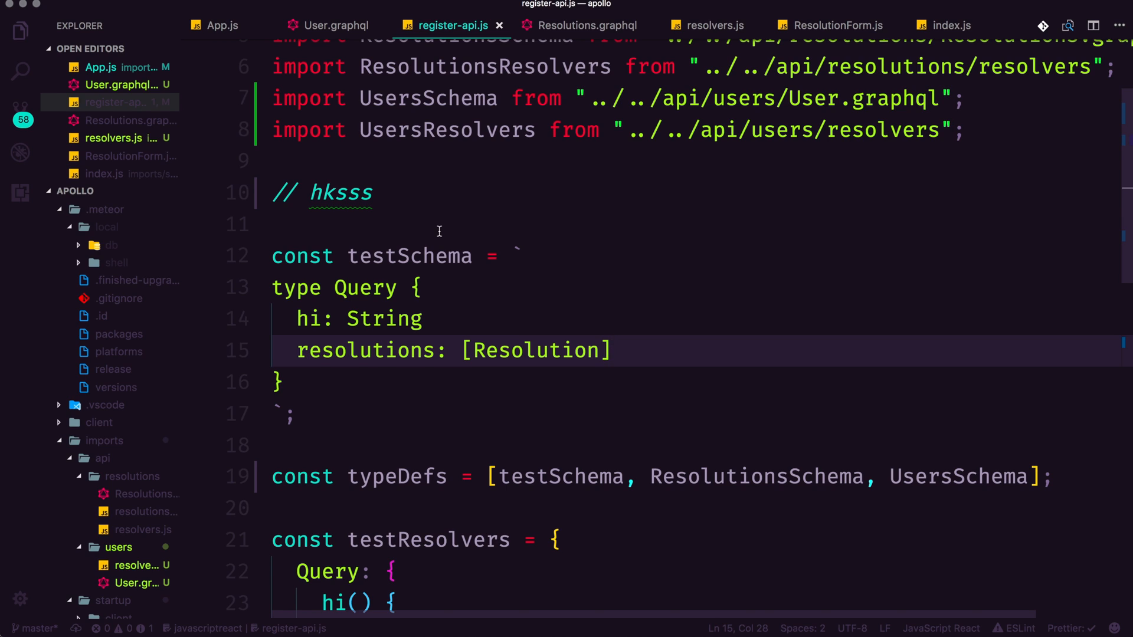
{"action": "mouse_move", "coordinate": [398, 443]}
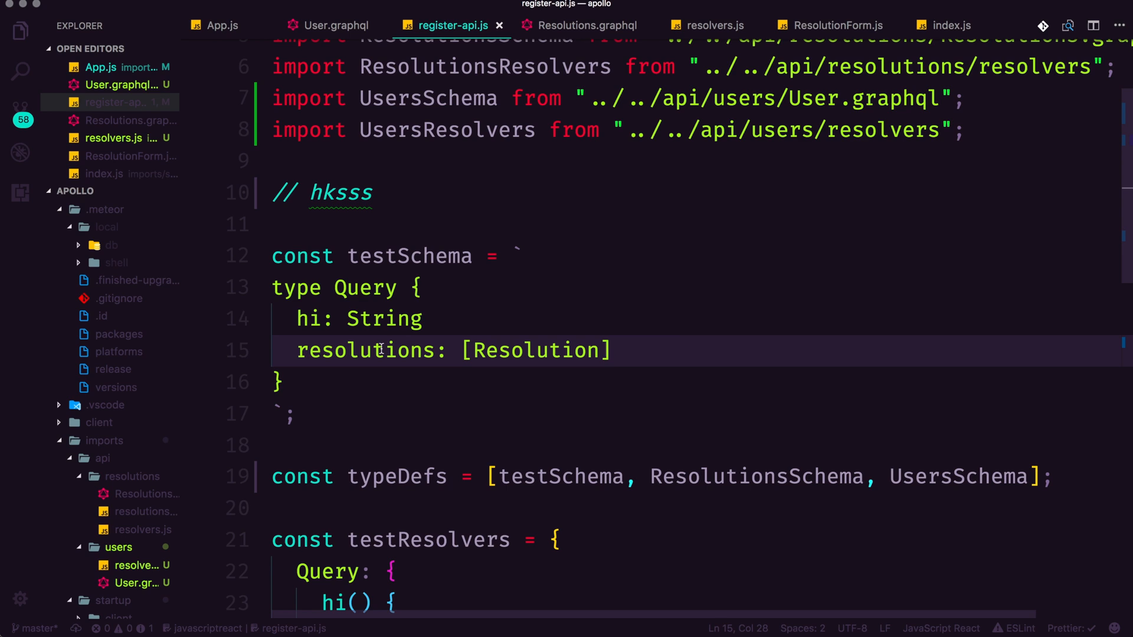
{"action": "mouse_move", "coordinate": [350, 41]}
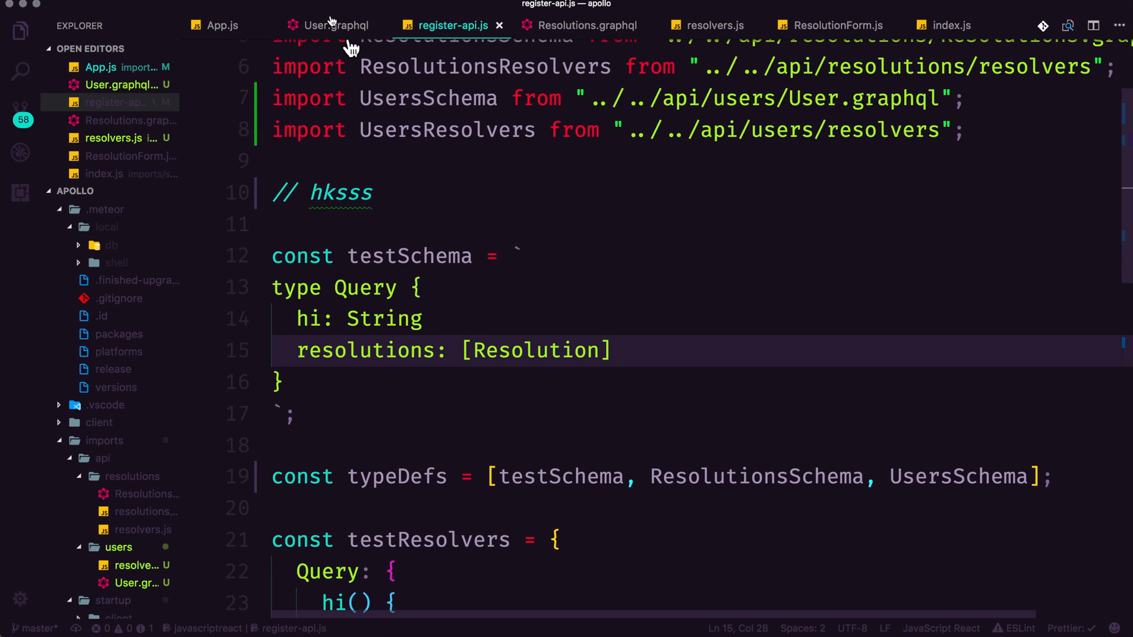
{"action": "left_click", "coordinate": [333, 25]}
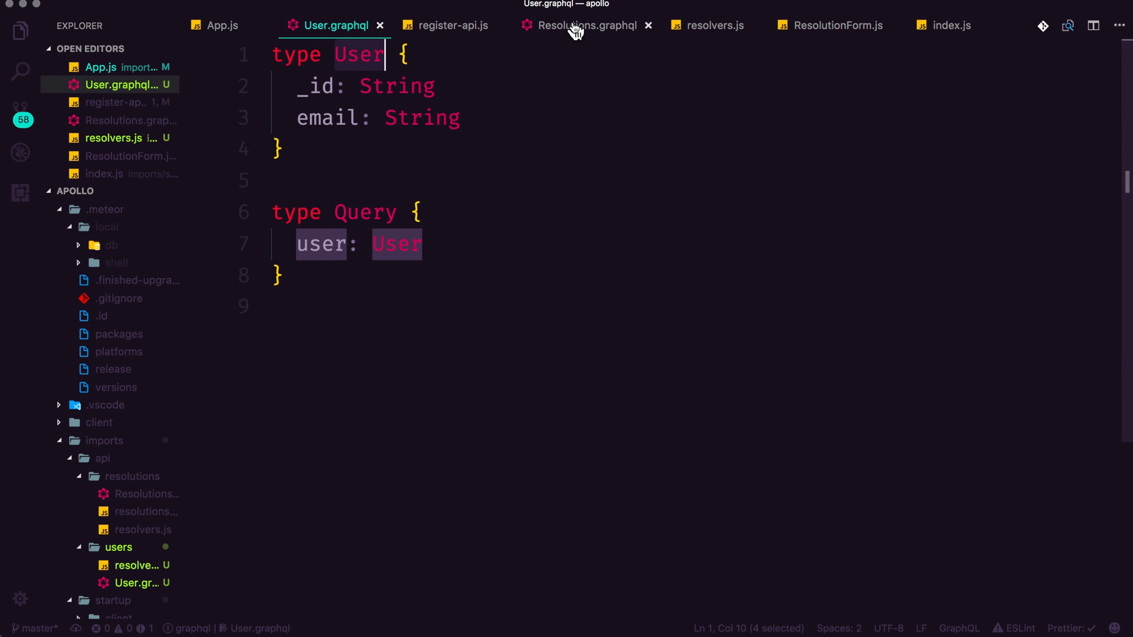
{"action": "left_click", "coordinate": [585, 24]}
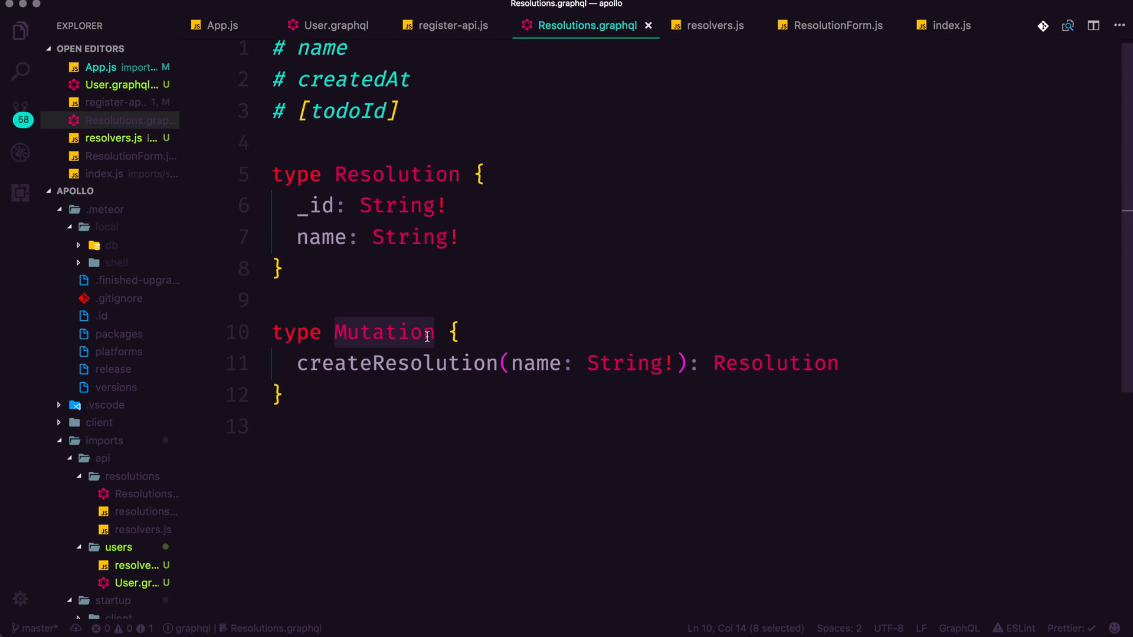
{"action": "mouse_move", "coordinate": [321, 307]}
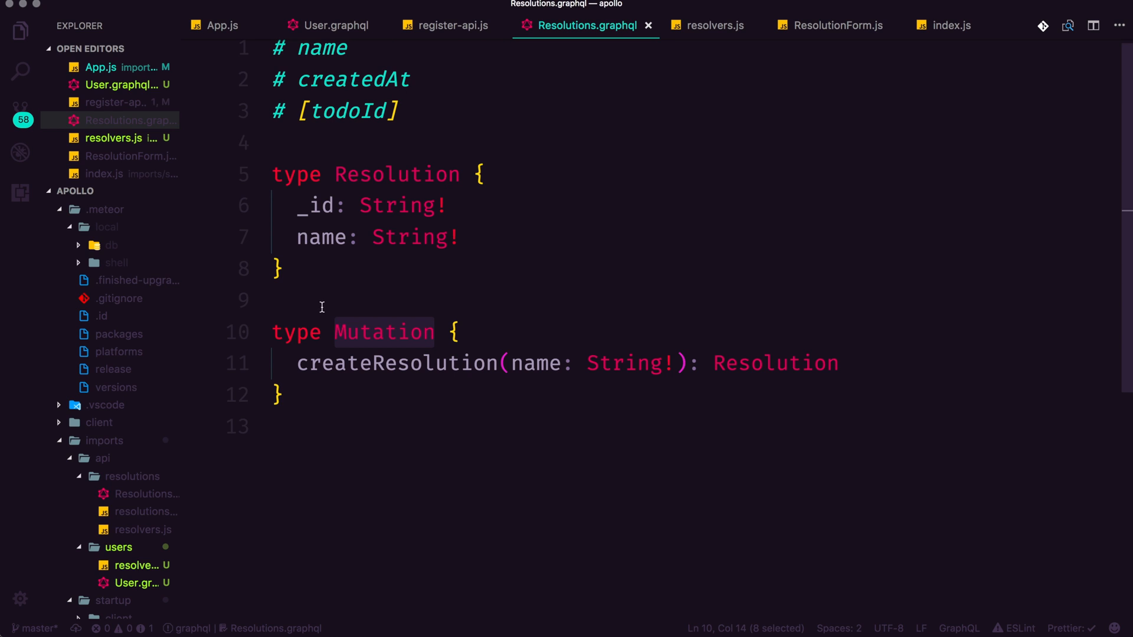
Step: Inspect the type Mutation declaration in Resolutions.graphql and go back to User.graphql
{"action": "double_click", "coordinate": [295, 331]}
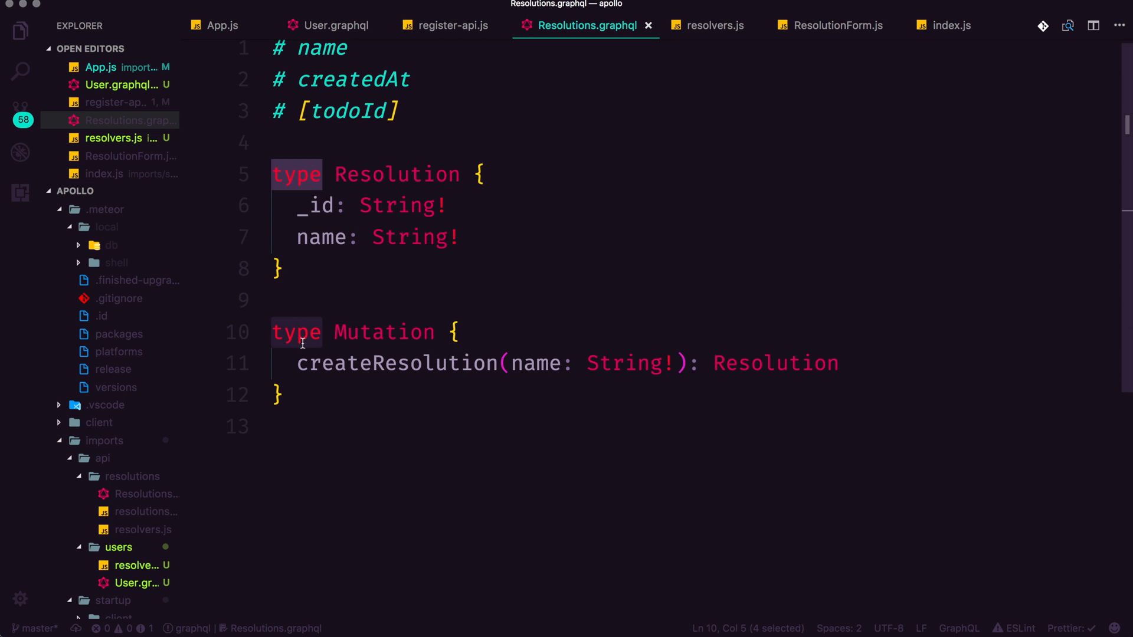
{"action": "double_click", "coordinate": [383, 332]}
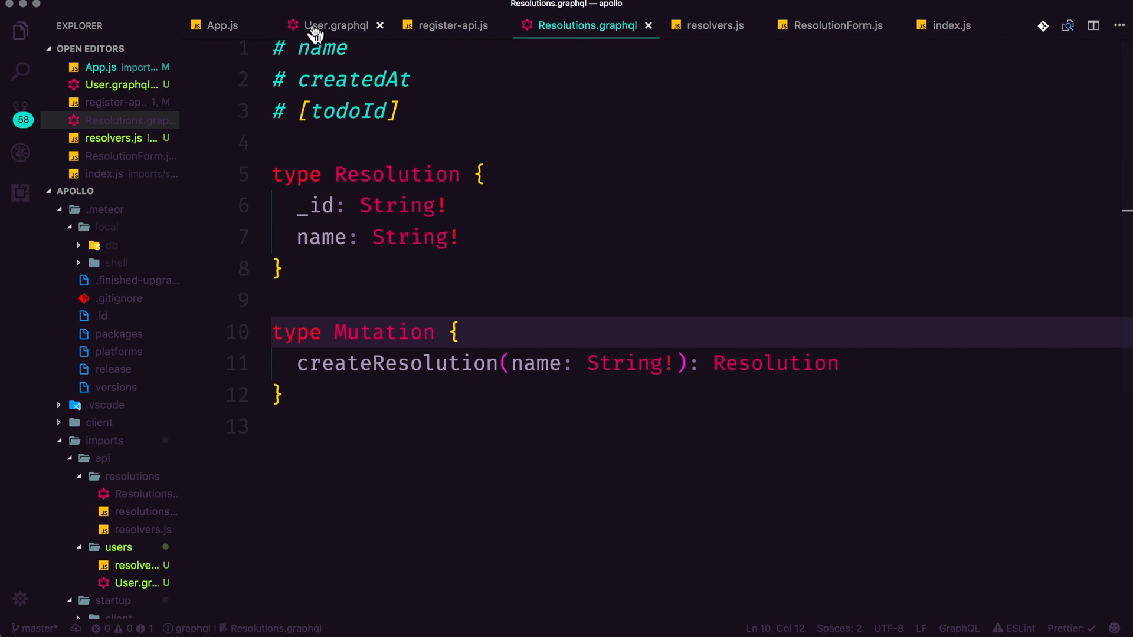
{"action": "left_click", "coordinate": [339, 24]}
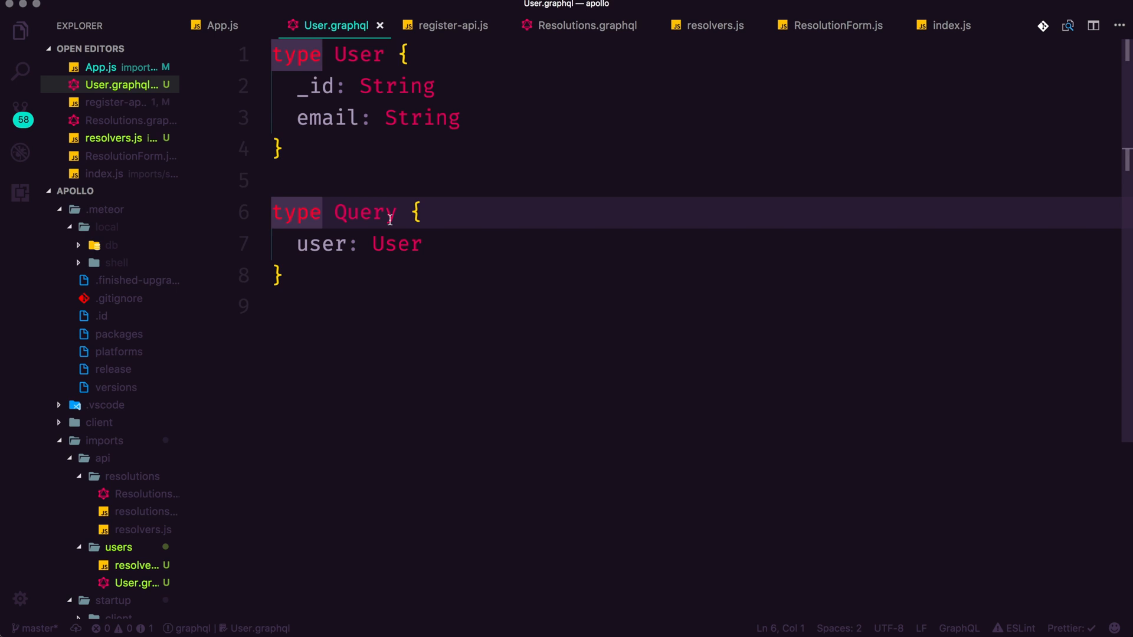
Step: Change User.graphql to 'extend type Query' and add a placeholder comment in register-api.js to trigger a reload
{"action": "type", "text": "extend"}
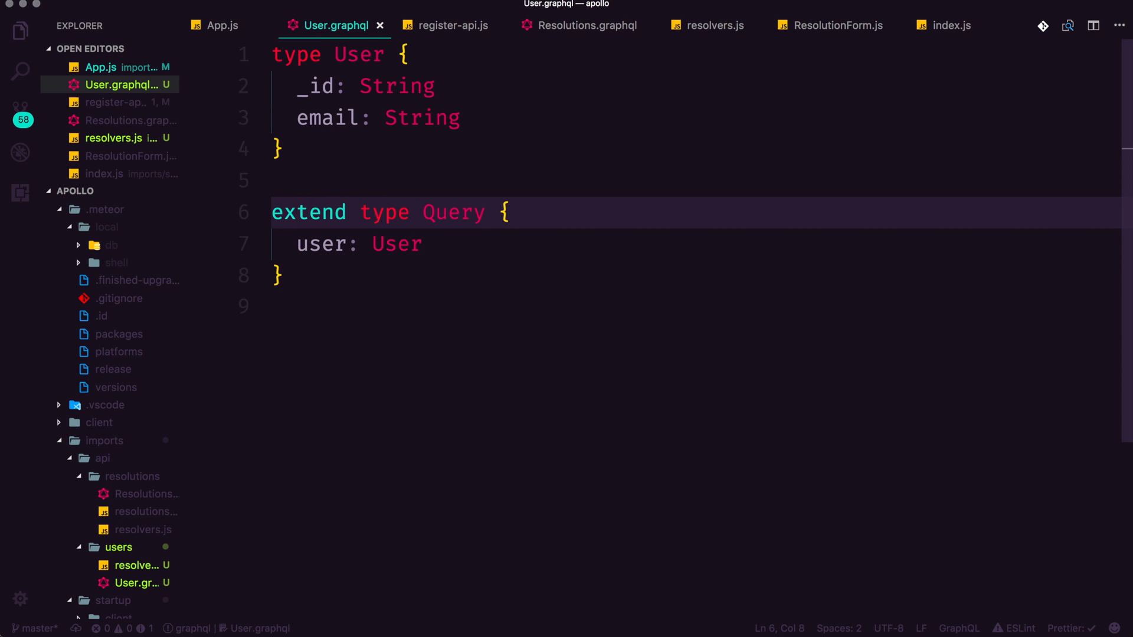
{"action": "left_click", "coordinate": [279, 275]}
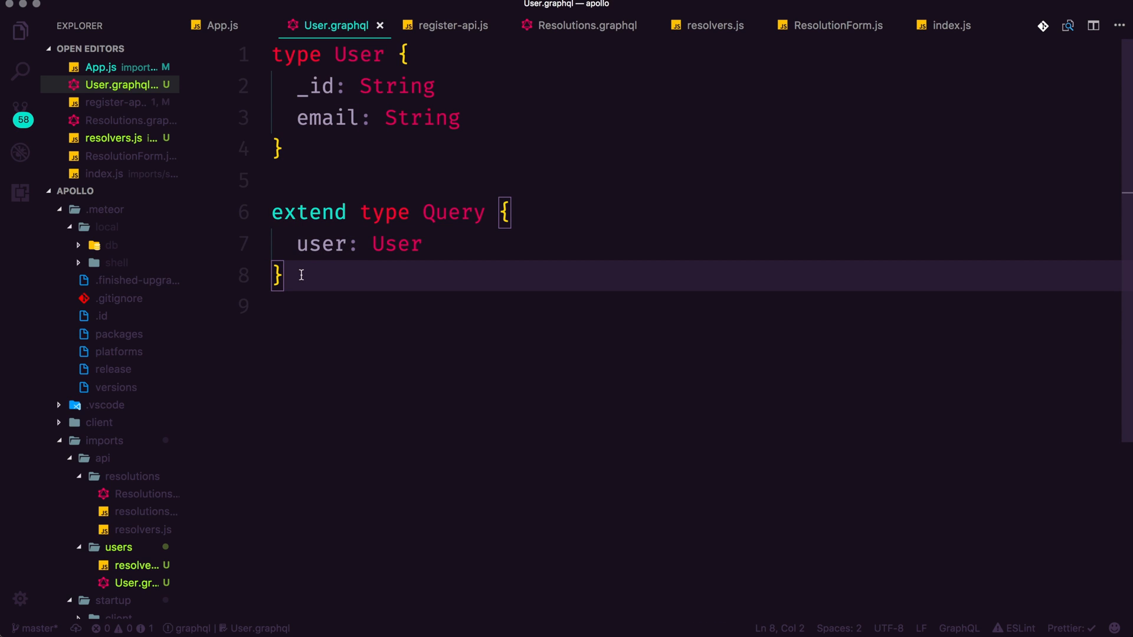
{"action": "left_click", "coordinate": [453, 25]}
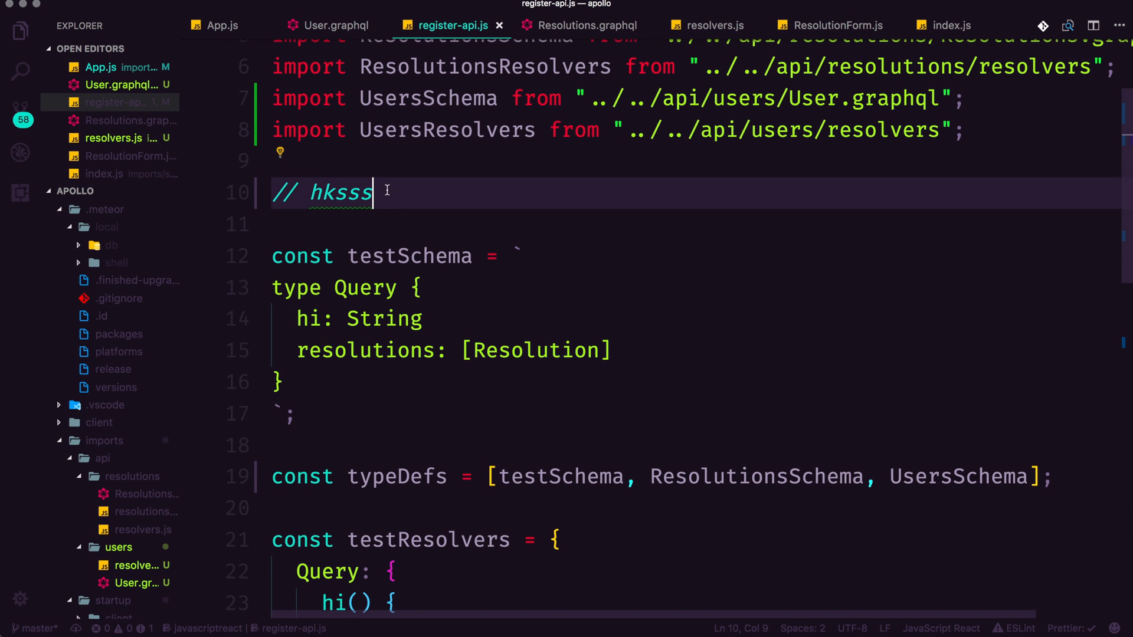
{"action": "type", "text": "llll"}
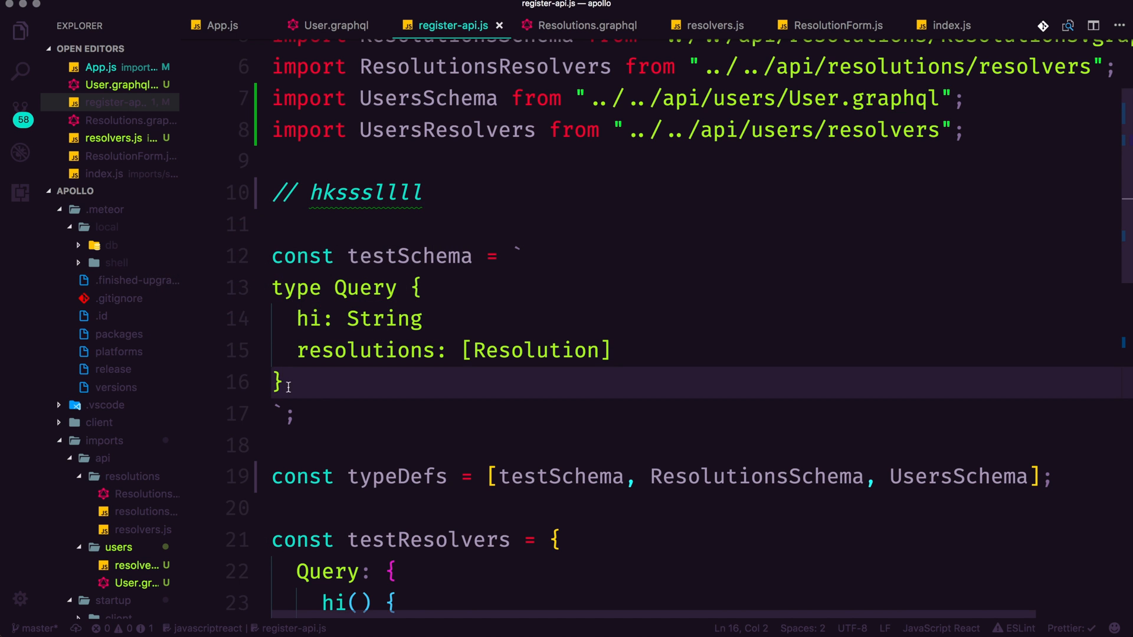
Step: Look over Resolutions.graphql and the testResolvers section of register-api.js
{"action": "left_click", "coordinate": [586, 25]}
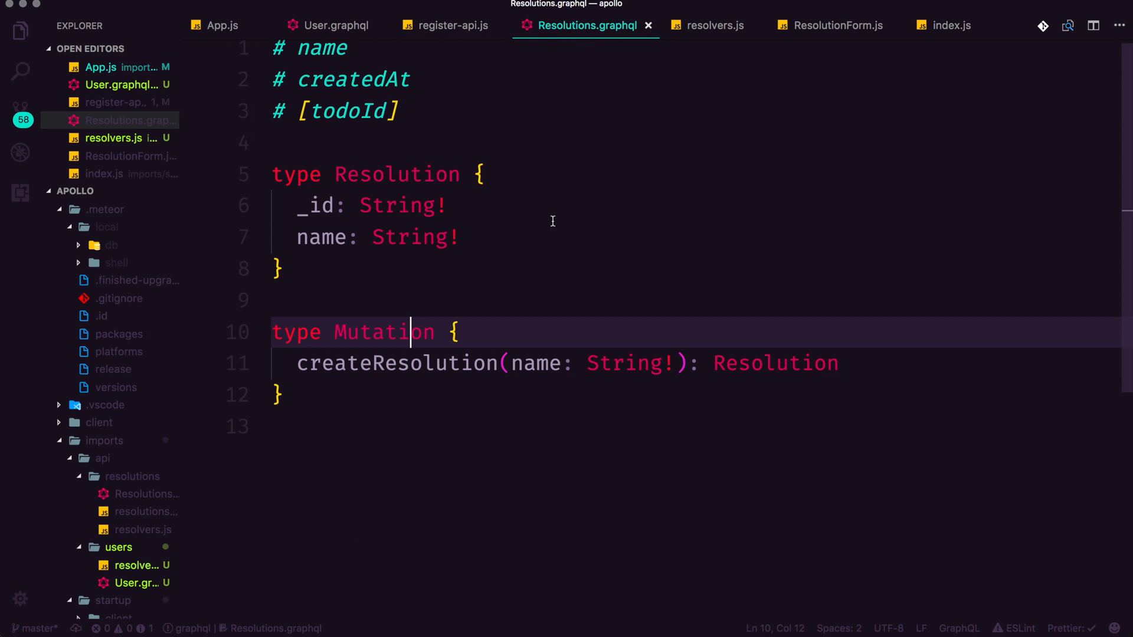
{"action": "left_click", "coordinate": [453, 25]}
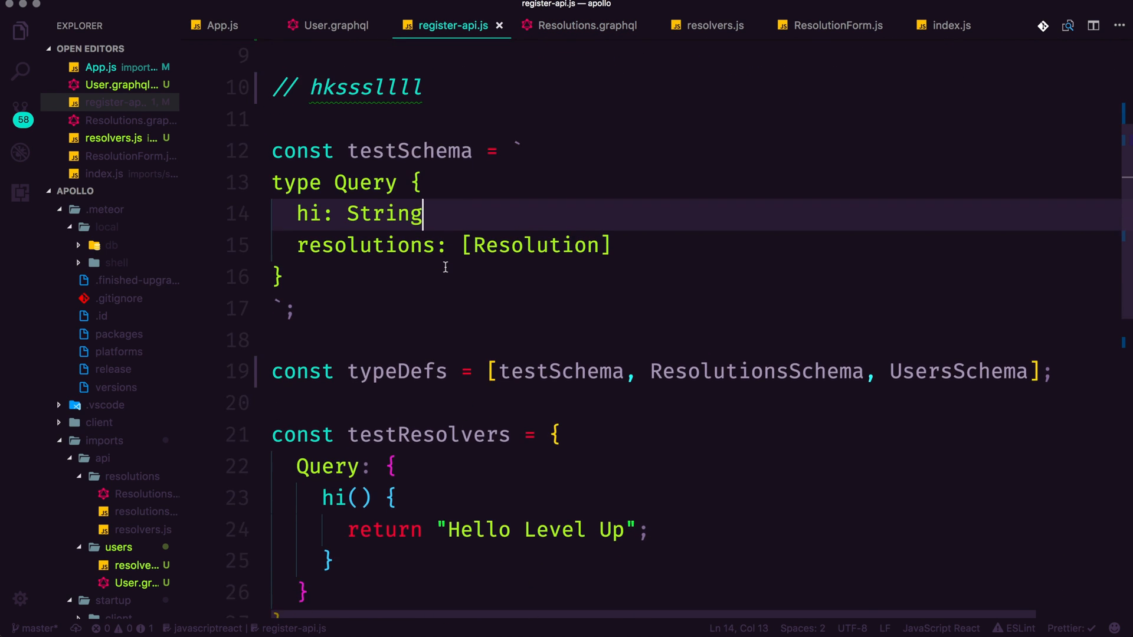
{"action": "double_click", "coordinate": [309, 213]}
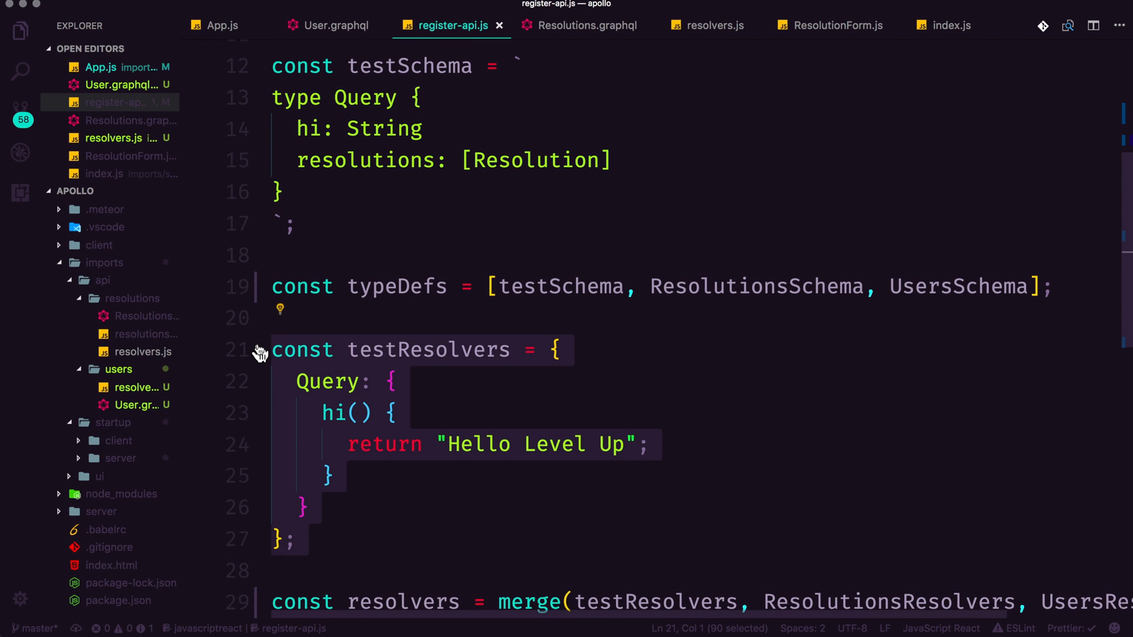
Step: Review App.js and User.graphql, ending back on register-api.js at the merge section
{"action": "left_click", "coordinate": [218, 25]}
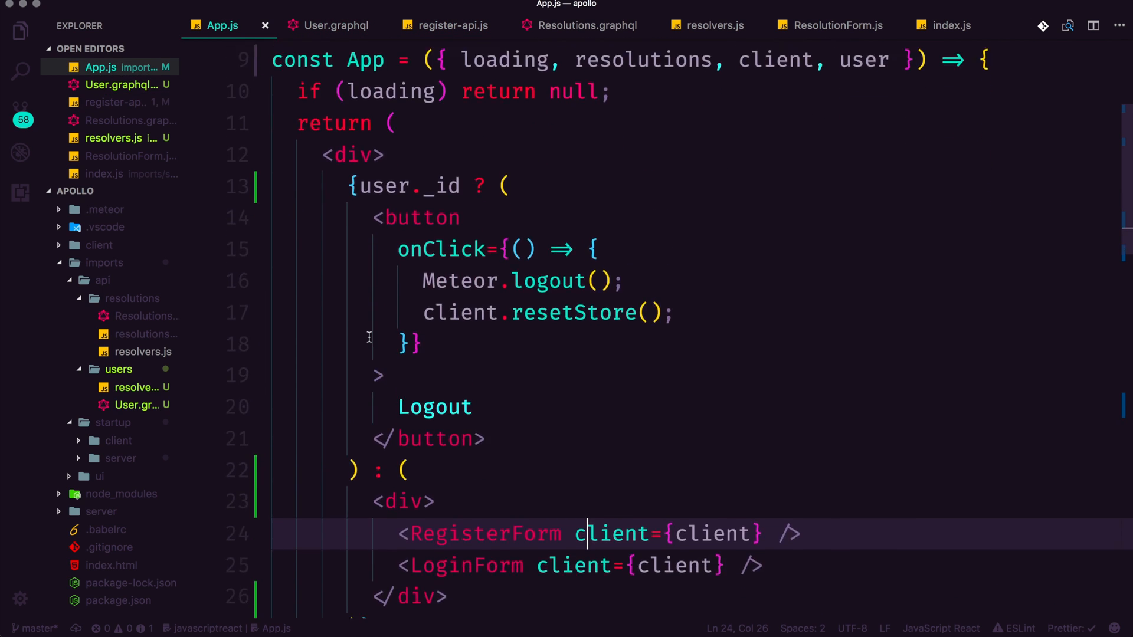
{"action": "scroll", "scroll_direction": "down", "scroll_amount": 3}
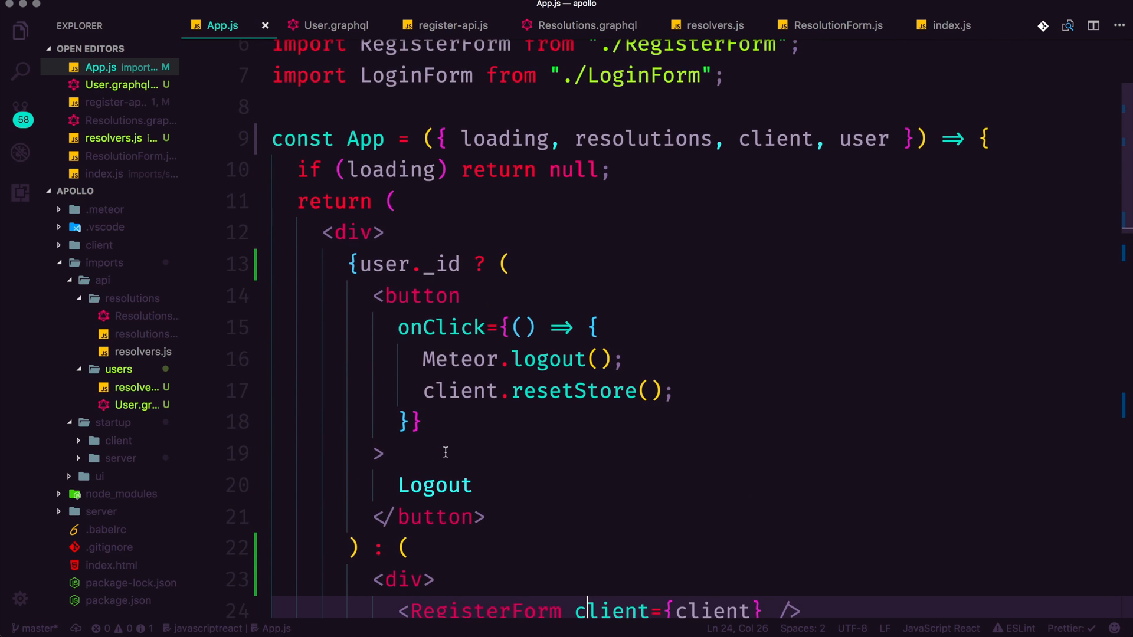
{"action": "left_click", "coordinate": [333, 25]}
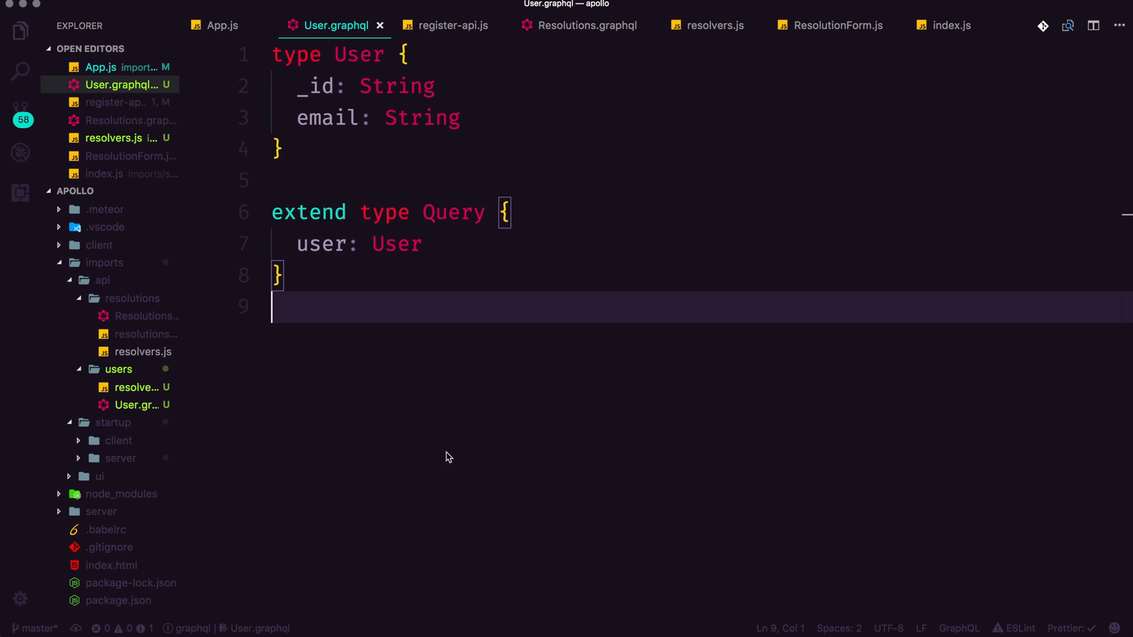
{"action": "left_click", "coordinate": [453, 25]}
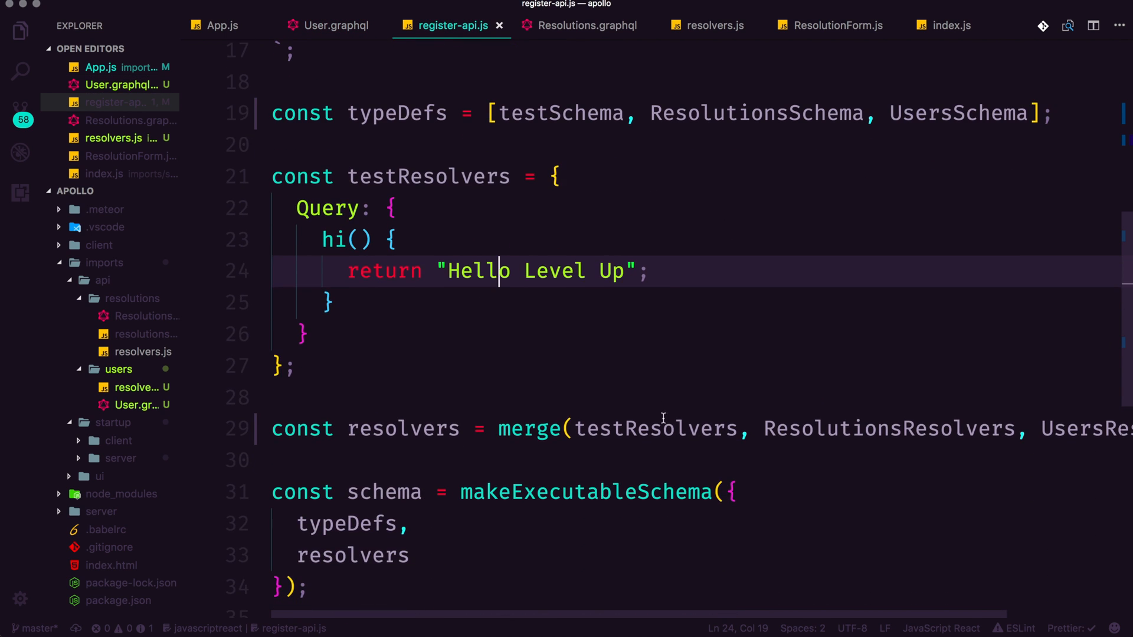
Step: Remove testSchema and testResolvers so typeDefs and merge use only the Resolutions and Users schemas and resolvers
{"action": "key", "text": "Backspace"}
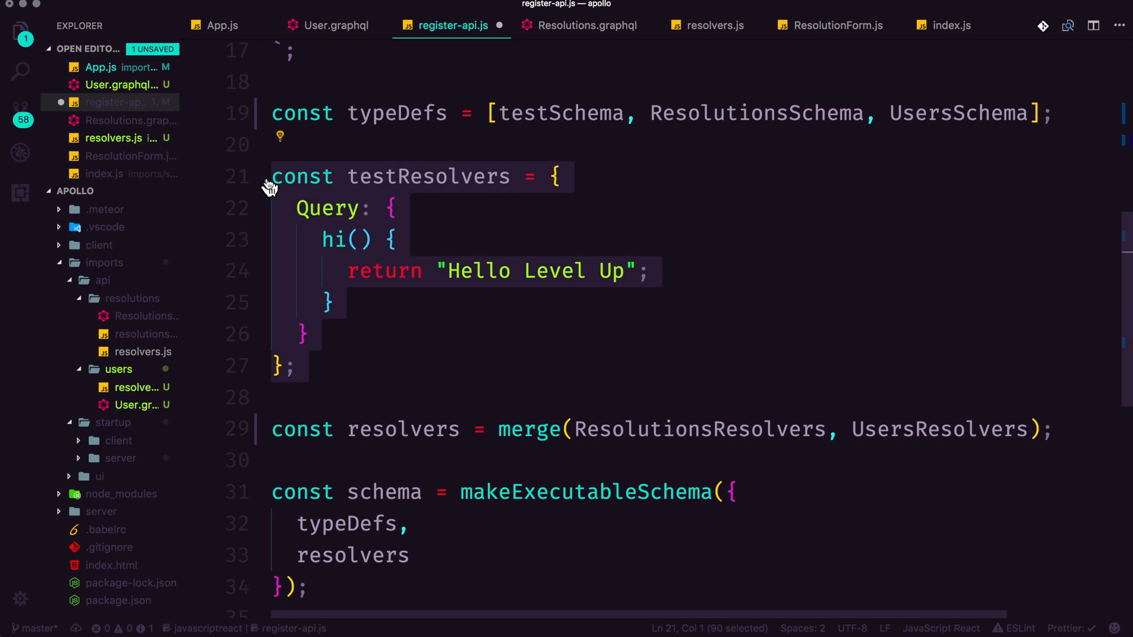
{"action": "double_click", "coordinate": [529, 429]}
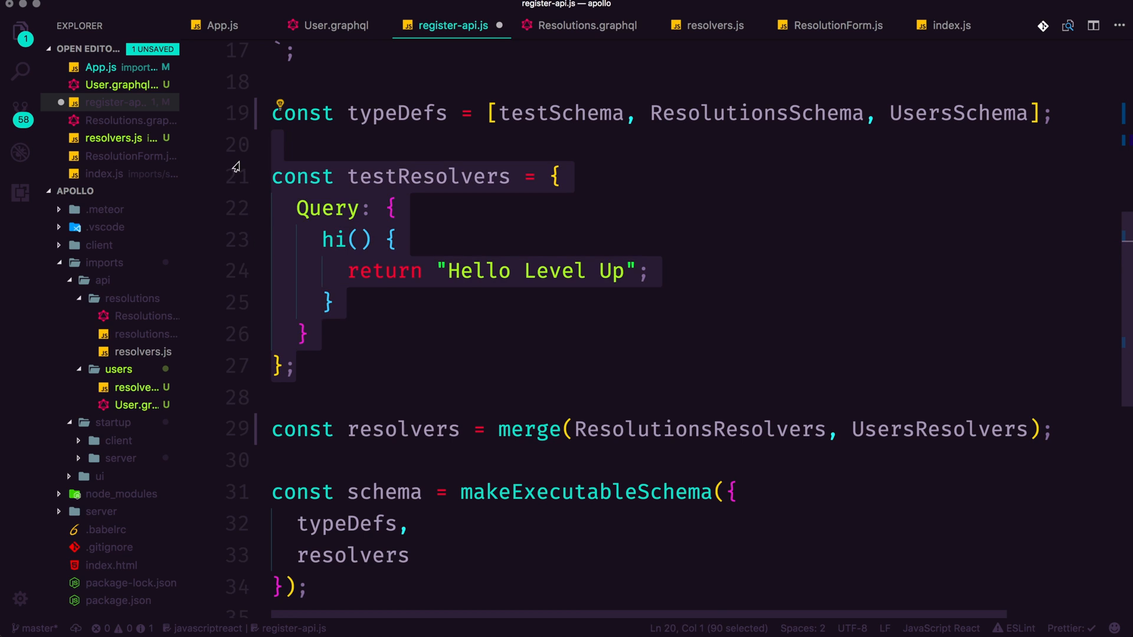
{"action": "key", "text": "Delete"}
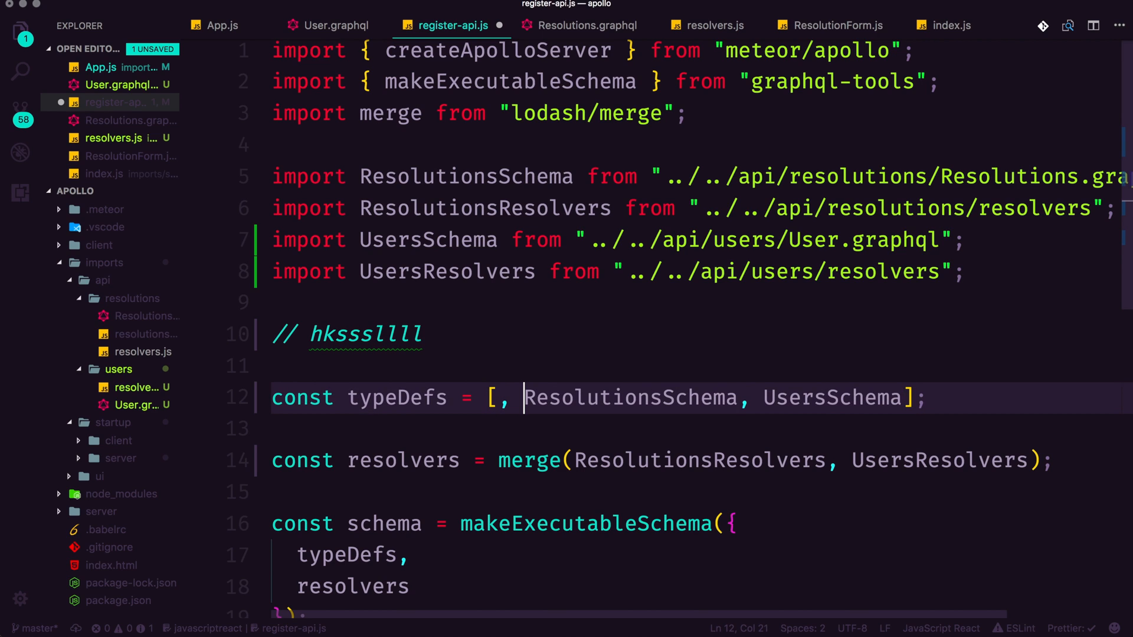
{"action": "key", "text": "Backspace"}
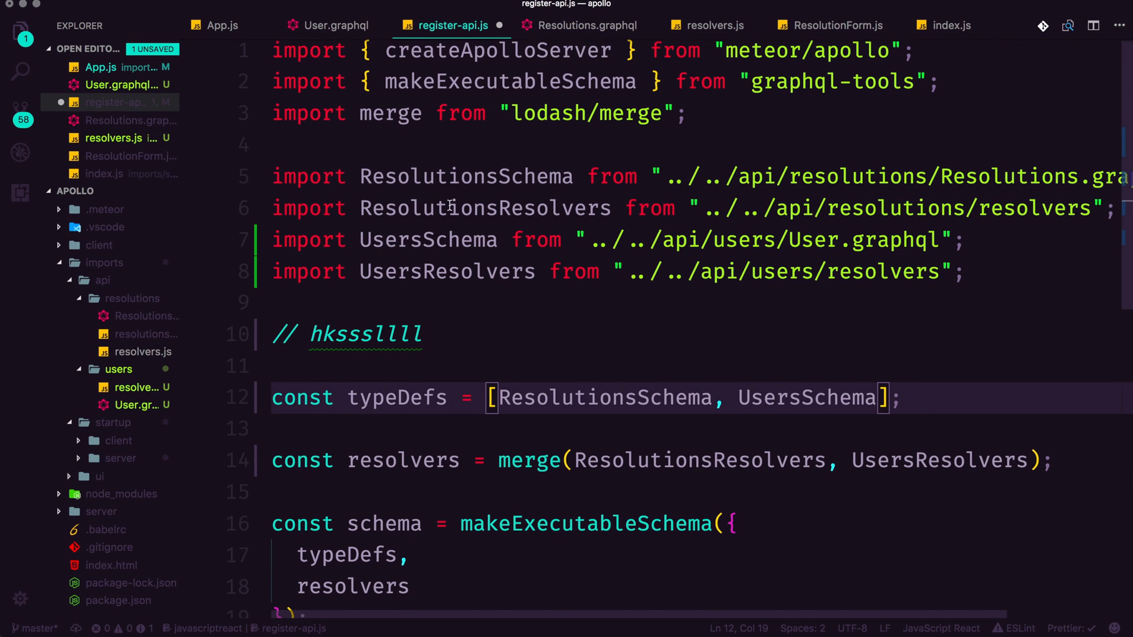
Step: Add 'type Query { resolutions: [Resolution] }' above type Mutation in Resolutions.graphql and save
{"action": "left_click", "coordinate": [588, 25]}
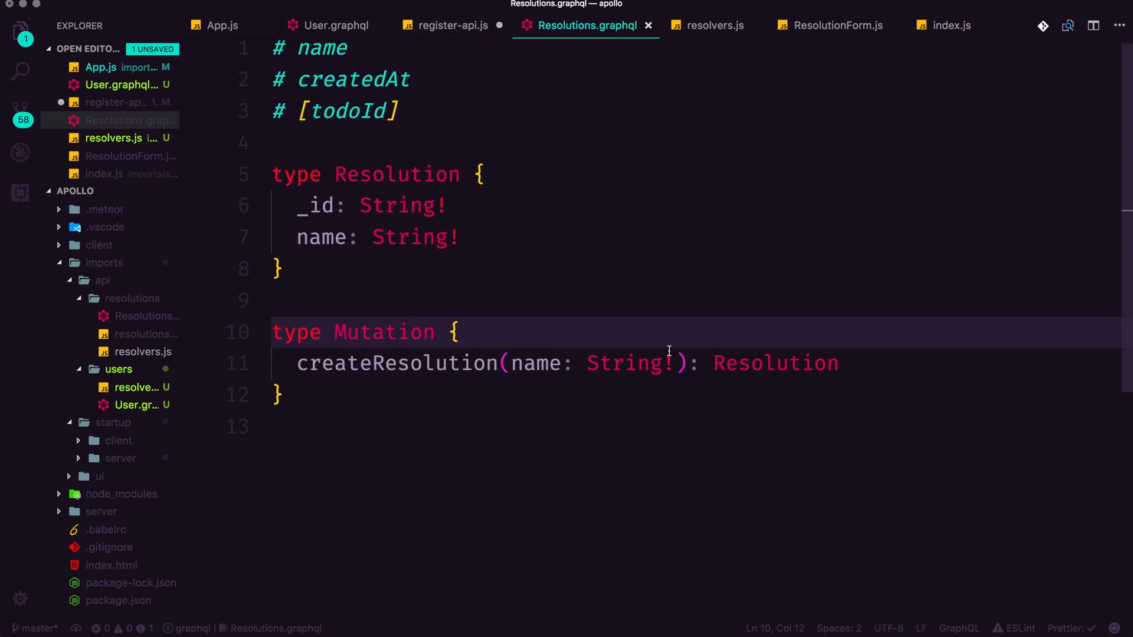
{"action": "key", "text": "Enter"}
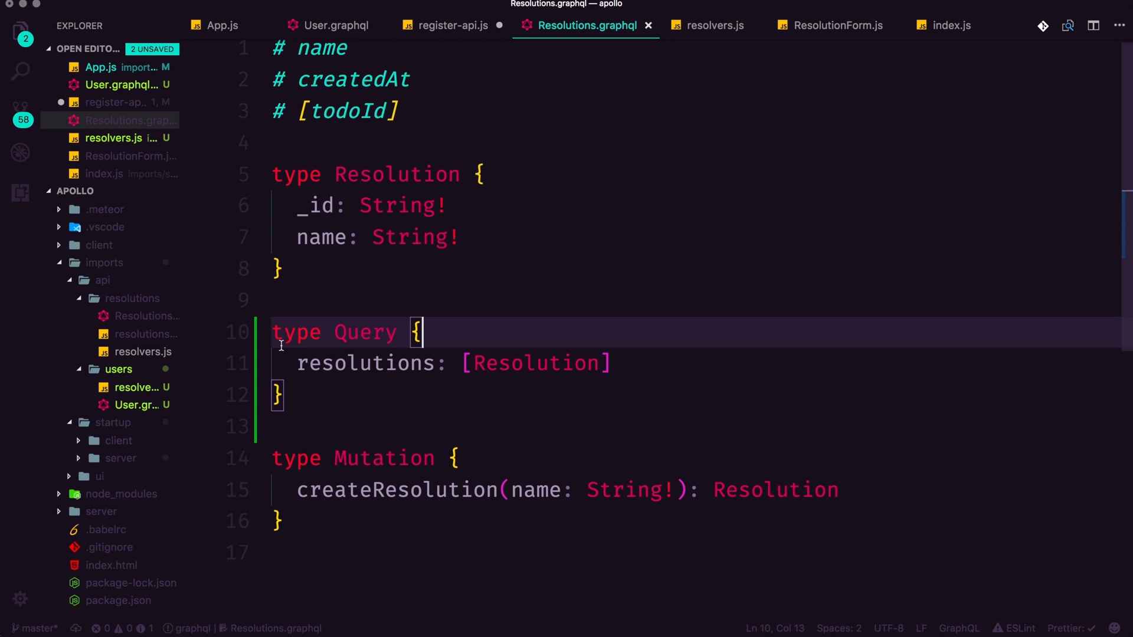
{"action": "left_click", "coordinate": [453, 24]}
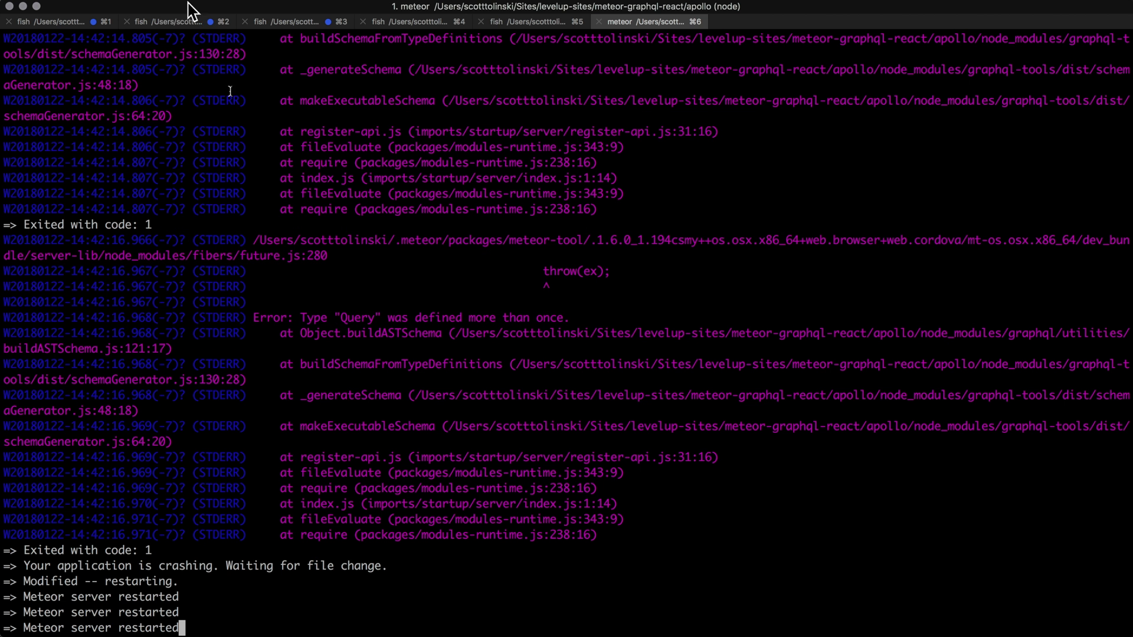
{"action": "mouse_move", "coordinate": [252, 514]}
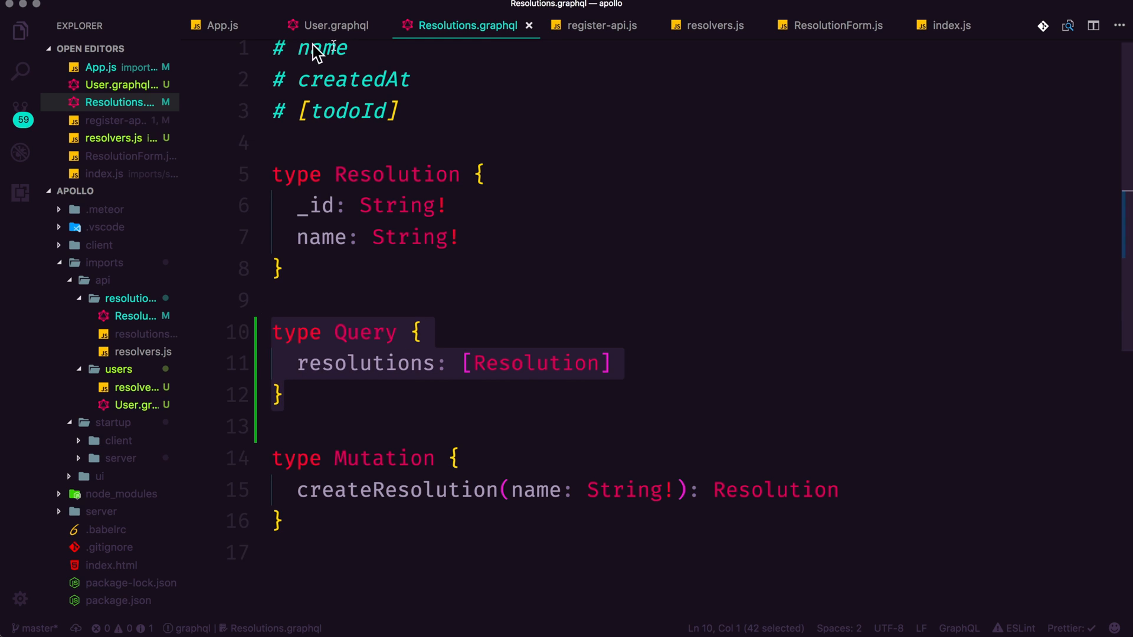
Step: Verify User.graphql's Query extension, then select ResolutionsSchema in register-api.js typeDefs
{"action": "left_click", "coordinate": [335, 24]}
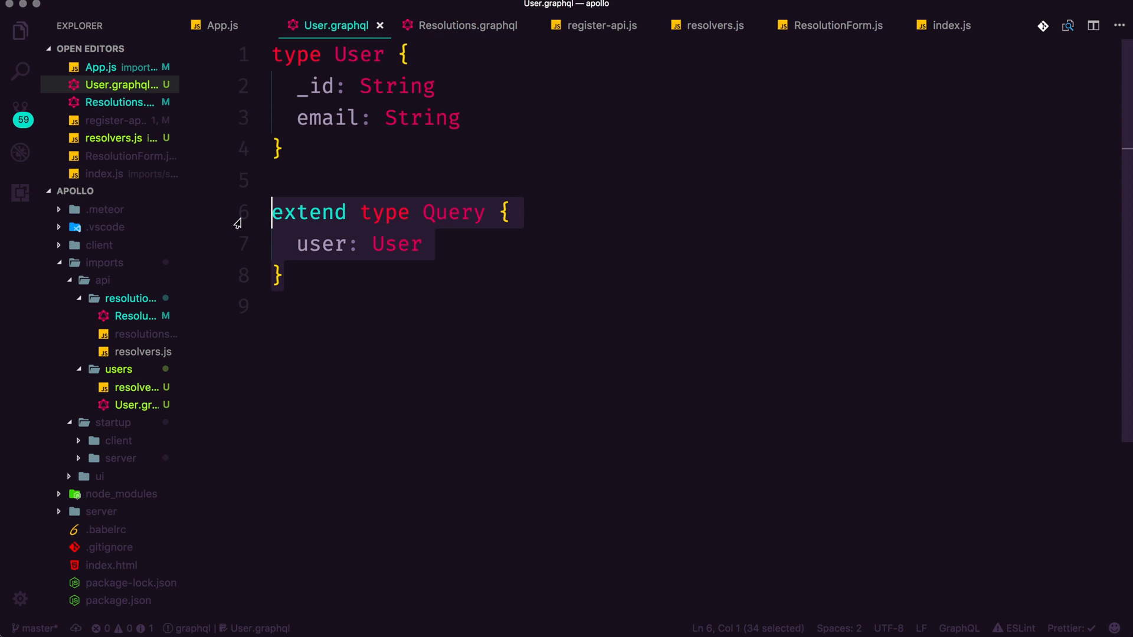
{"action": "mouse_move", "coordinate": [323, 222]}
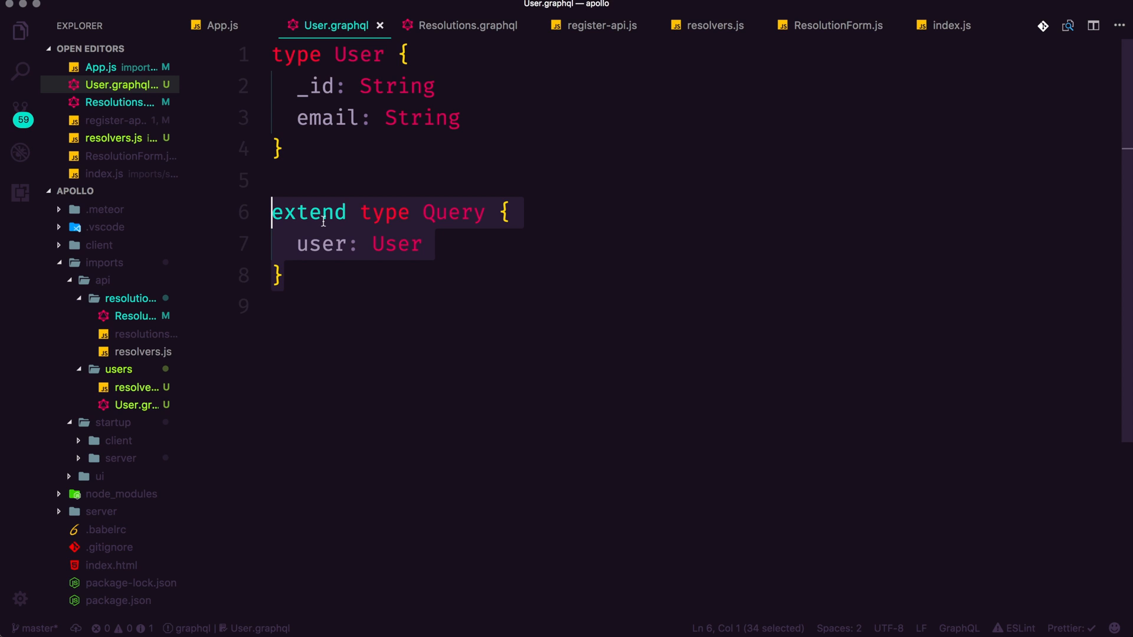
{"action": "left_click", "coordinate": [600, 25]}
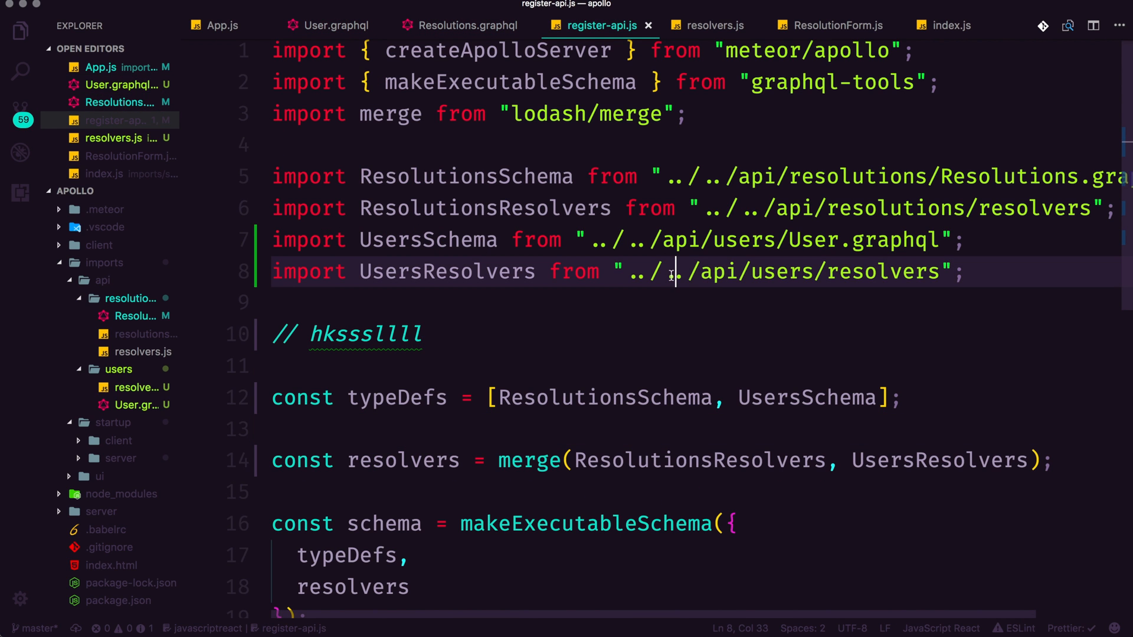
{"action": "scroll", "scroll_direction": "down", "scroll_amount": 3}
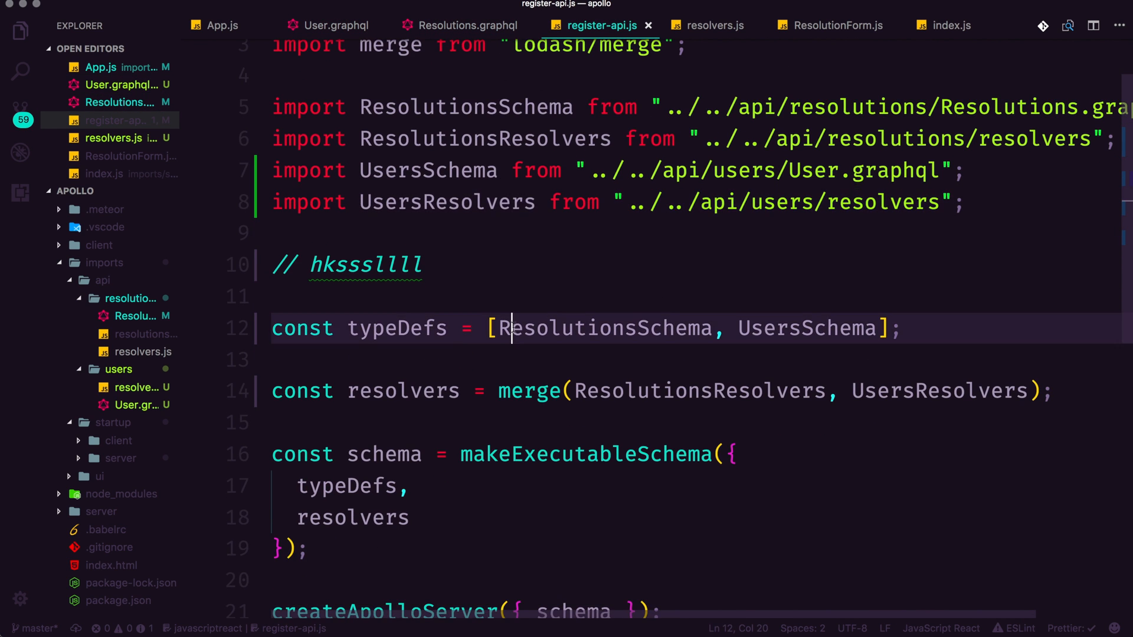
{"action": "double_click", "coordinate": [604, 328]}
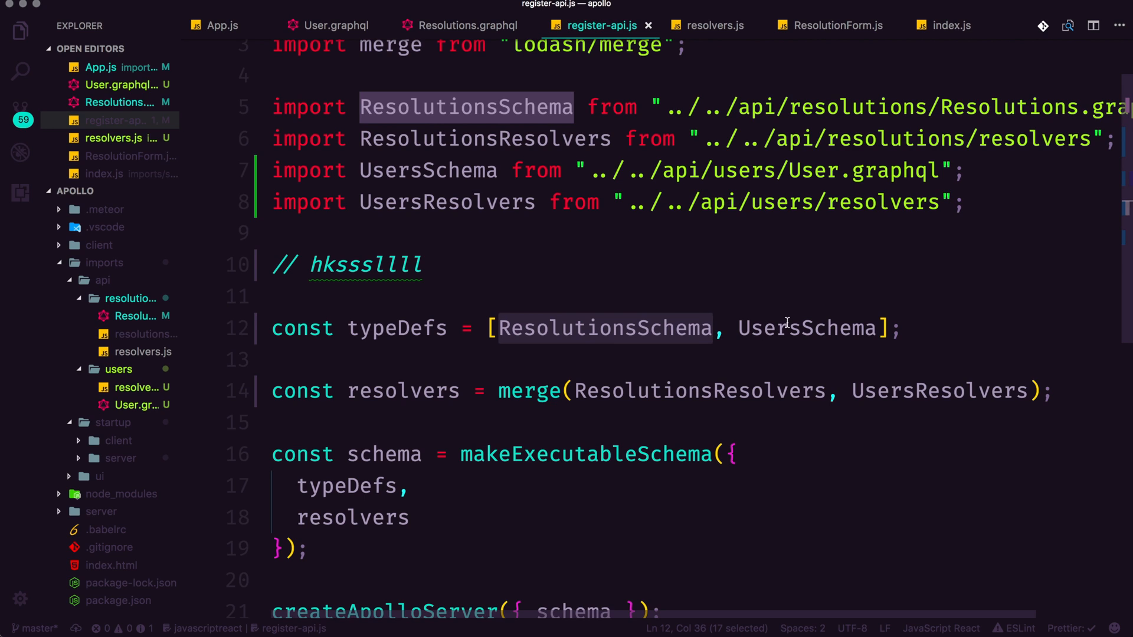
Step: Move UsersSchema ahead of ResolutionsSchema in the typeDefs list
{"action": "double_click", "coordinate": [807, 328]}
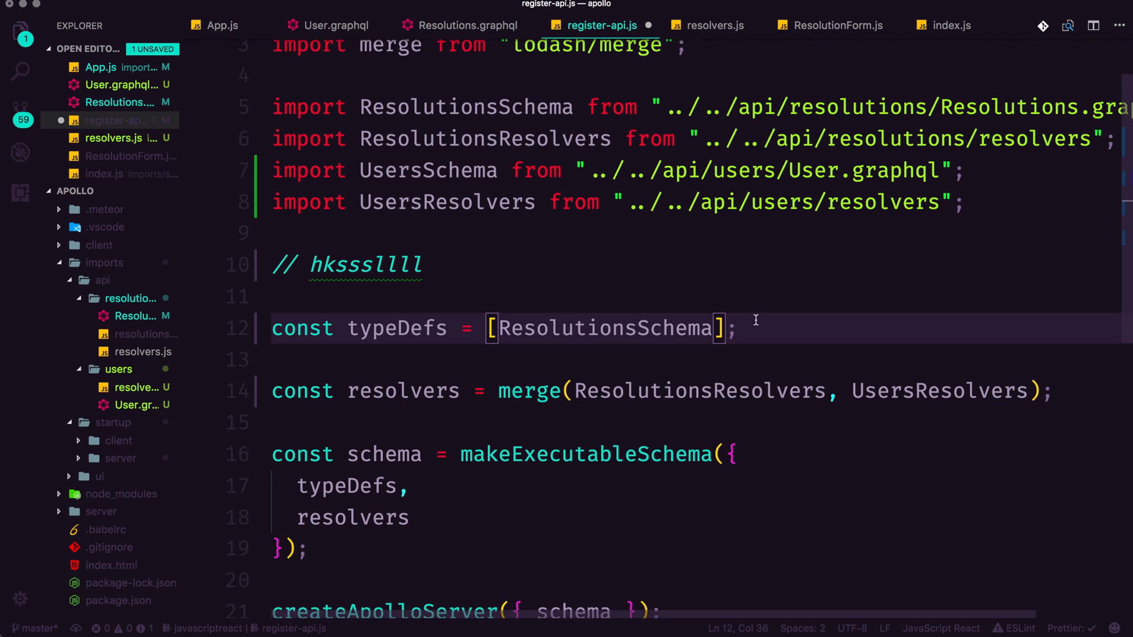
{"action": "type", "text": "UsersSchema,"}
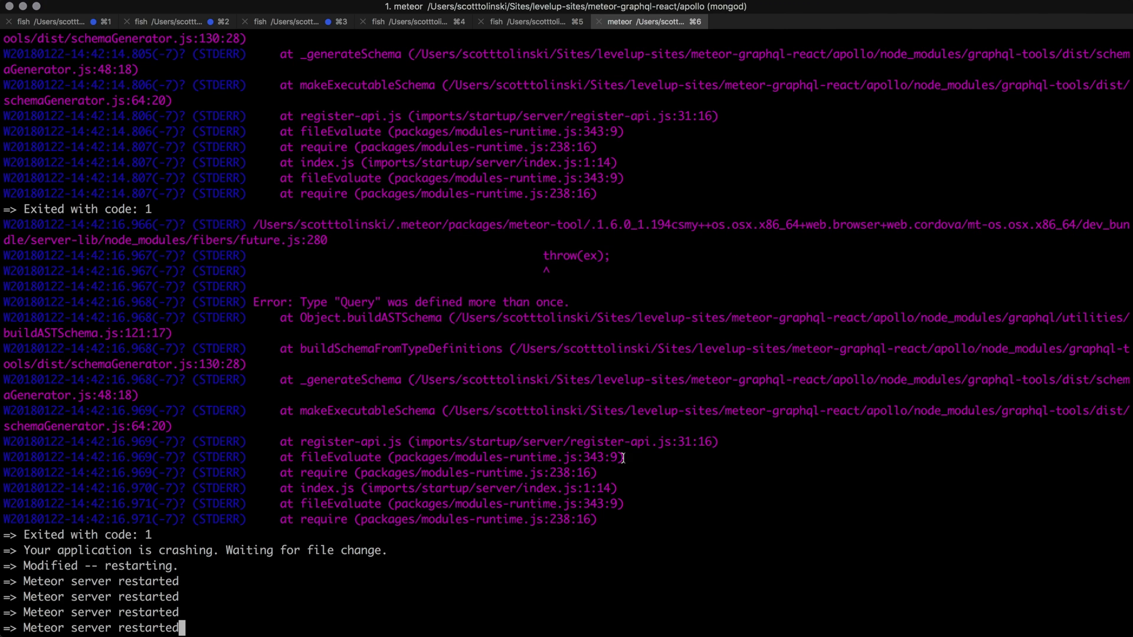
Step: Read the Meteor log's latest server restart line after the typeDefs change
{"action": "key", "text": "cmd+tab"}
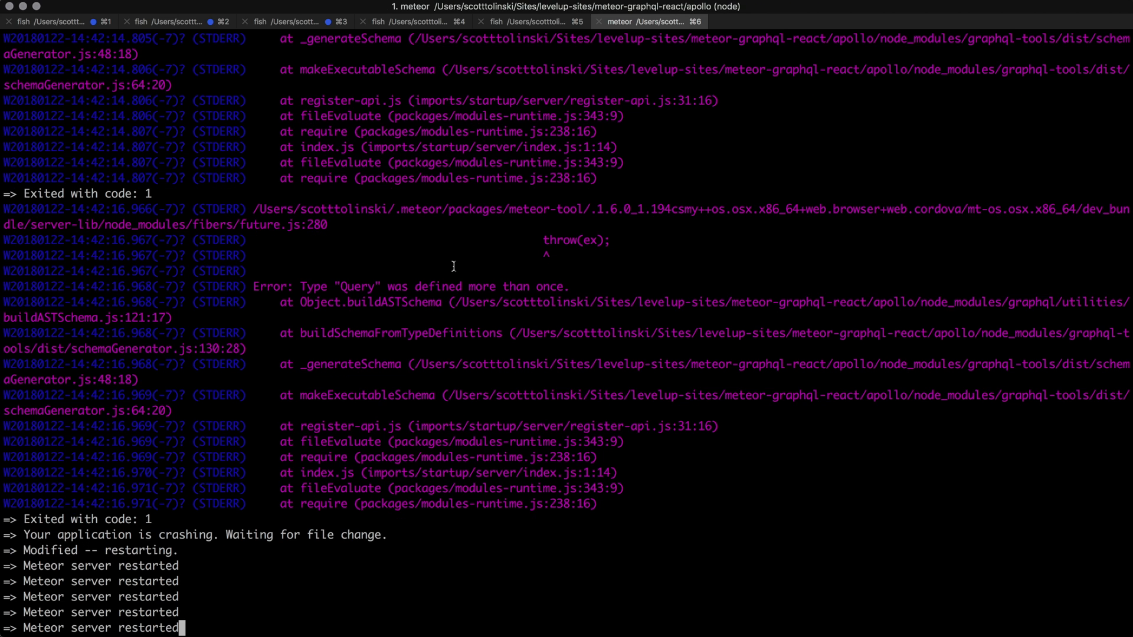
{"action": "mouse_move", "coordinate": [457, 275]}
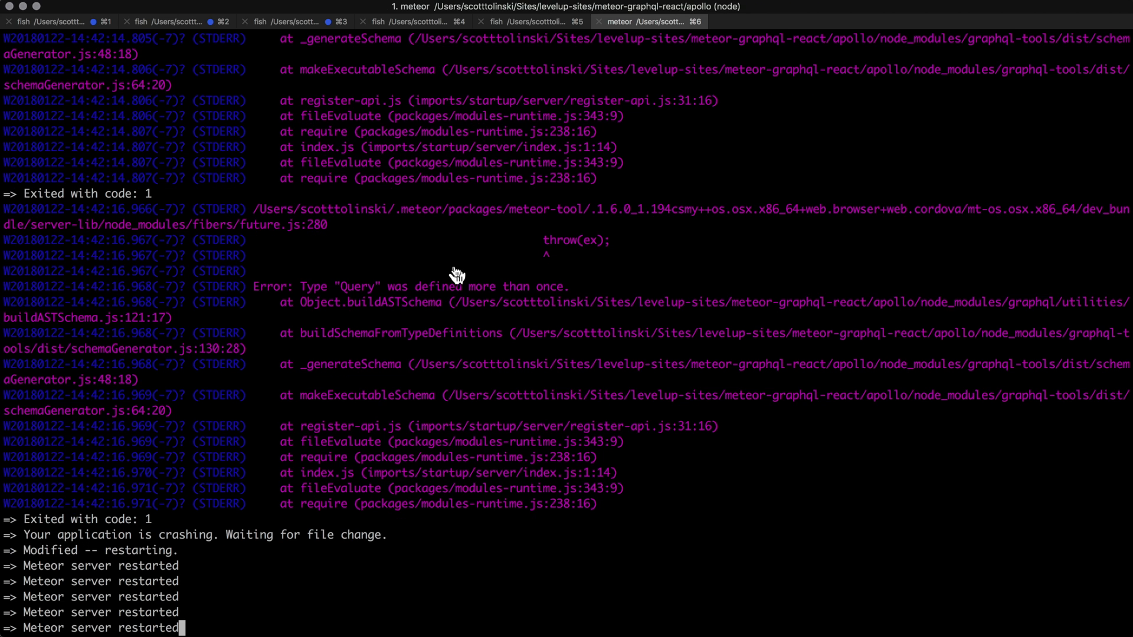
{"action": "key", "text": "cmd+tab"}
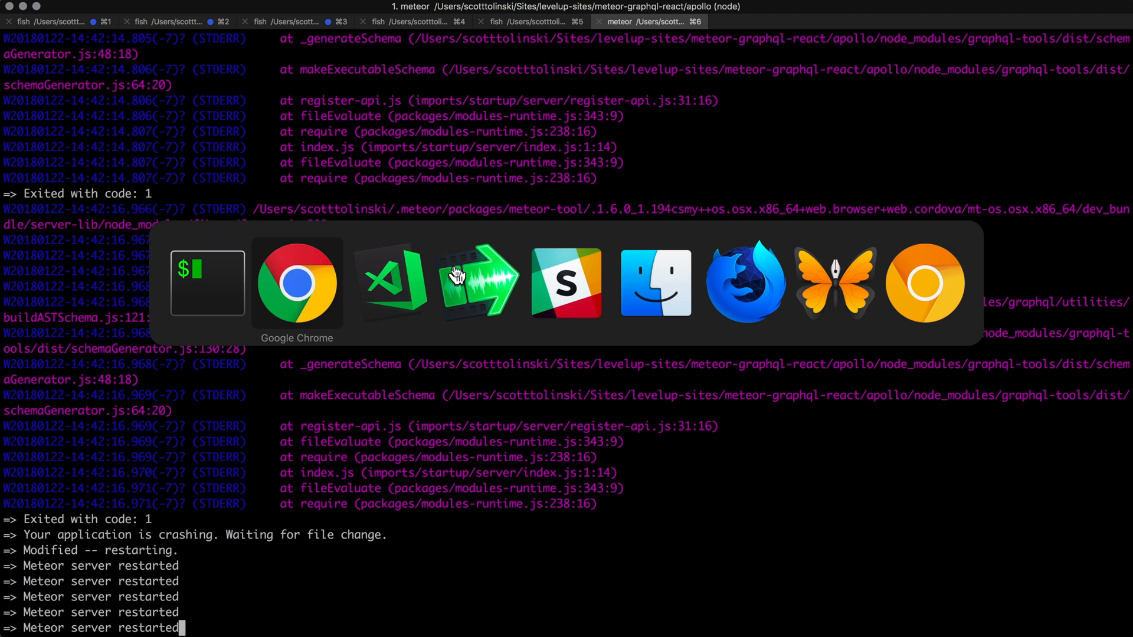
Step: Move UsersSchema after ResolutionsSchema in the typeDefs array by deleting it and retyping ', UsersSchema'
{"action": "left_click", "coordinate": [390, 282]}
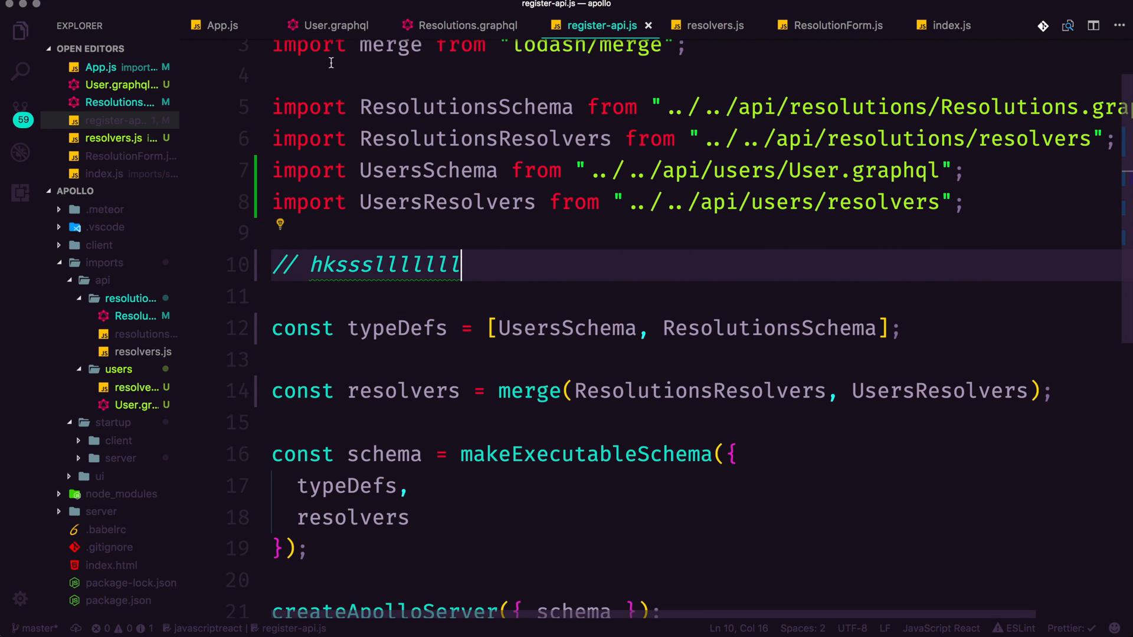
{"action": "left_click", "coordinate": [326, 25]}
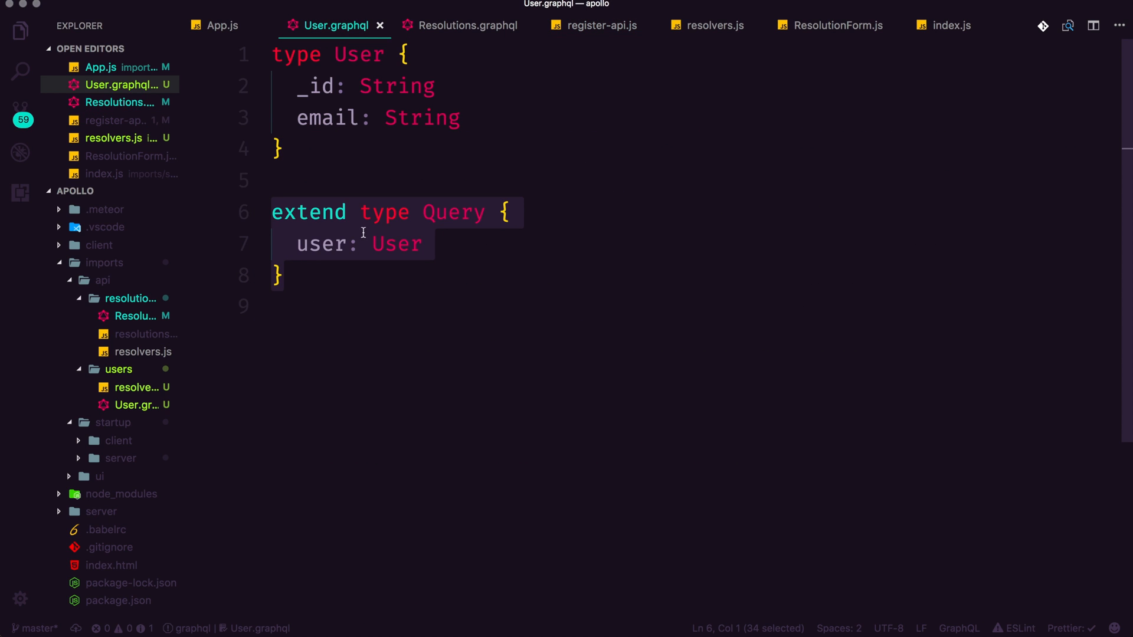
{"action": "mouse_move", "coordinate": [461, 70]}
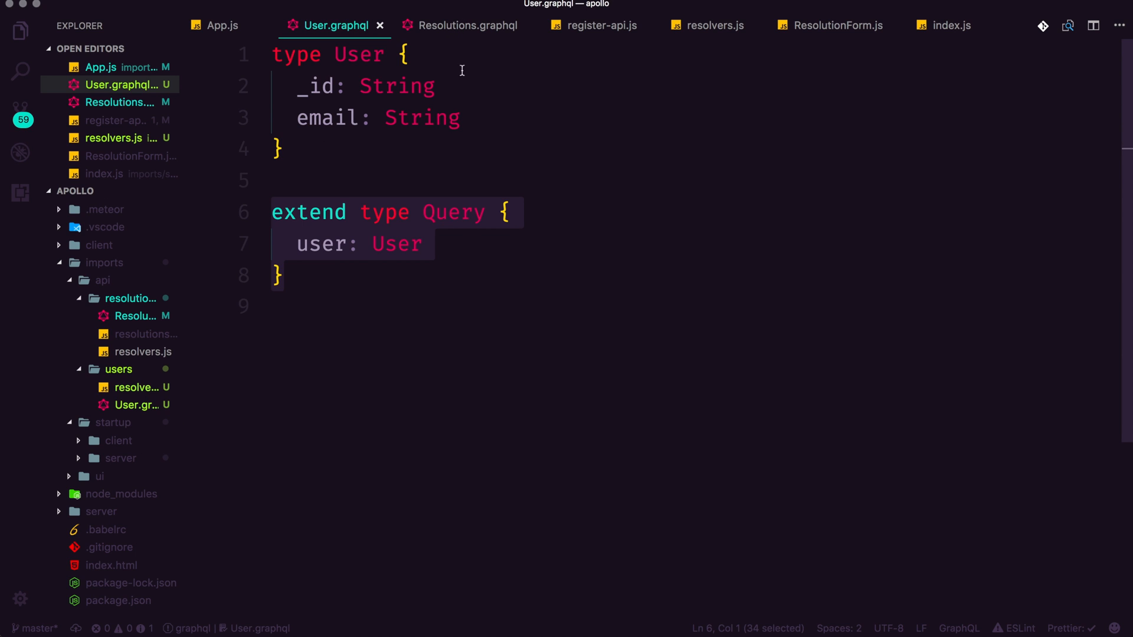
{"action": "left_click", "coordinate": [600, 25]}
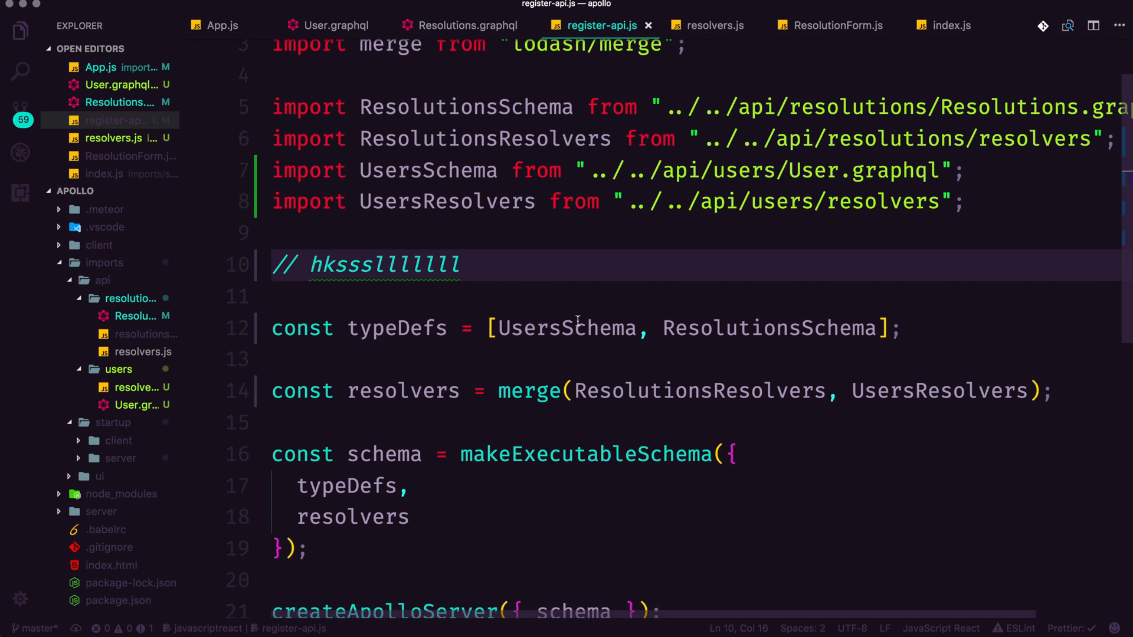
{"action": "double_click", "coordinate": [565, 328]}
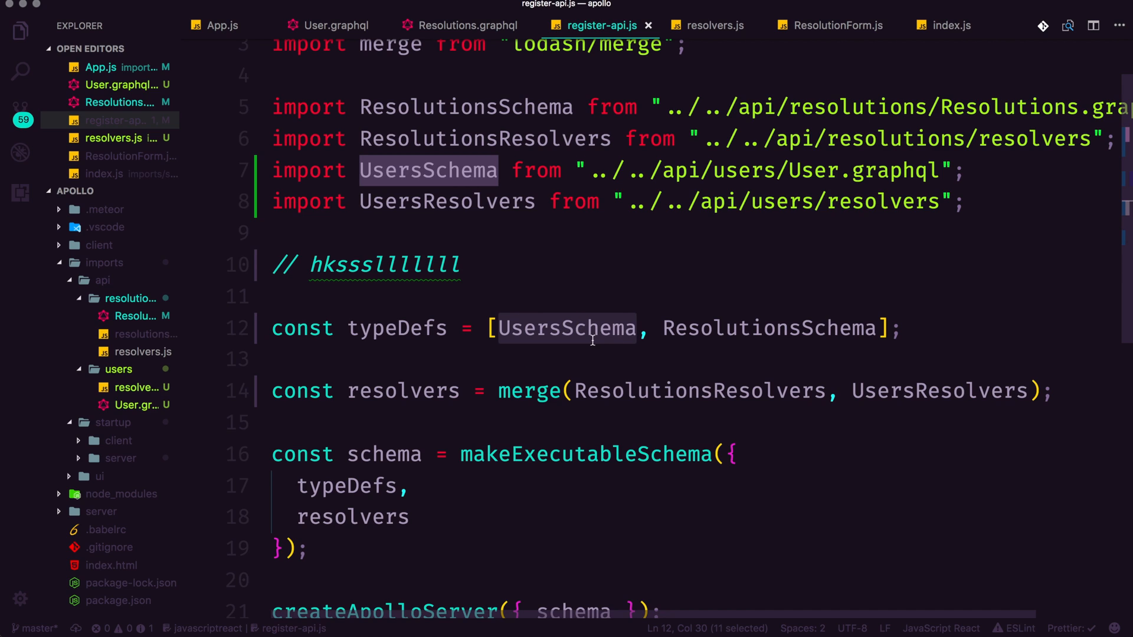
{"action": "key", "text": "Delete"}
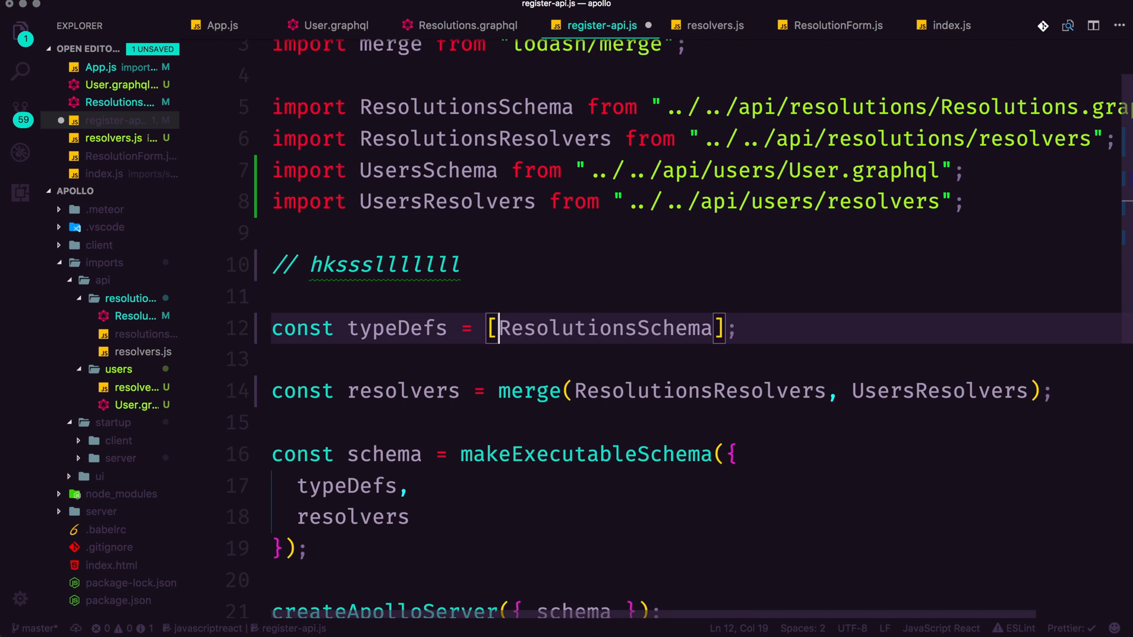
{"action": "type", "text": ", UsersSchema"}
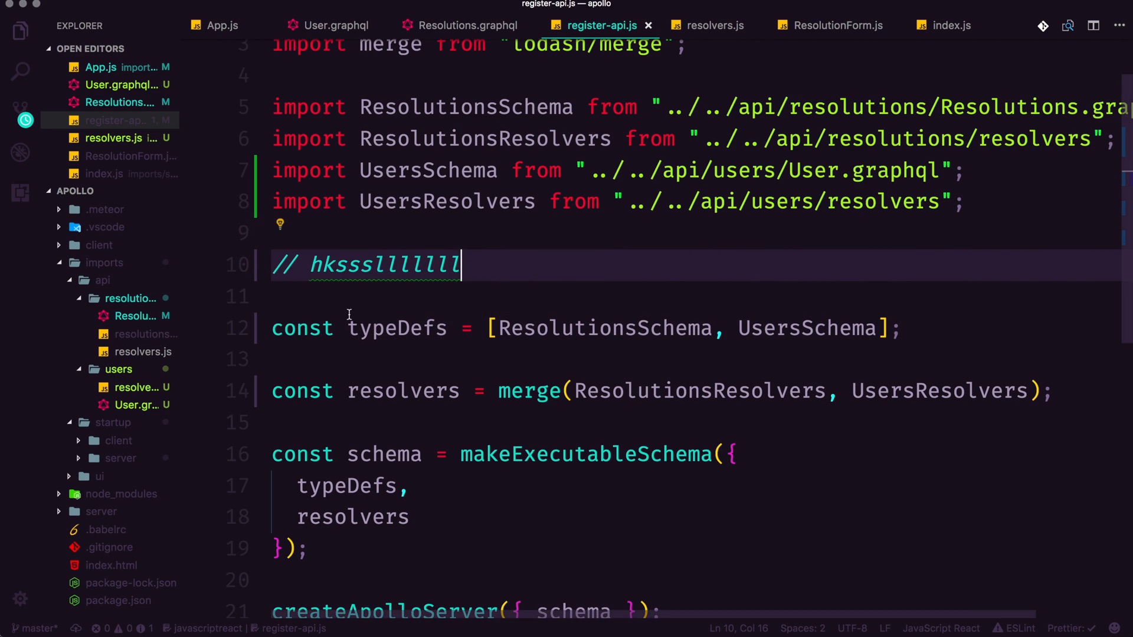
Step: Review the Query type with resolutions in Resolutions.graphql, then return to User.graphql's Query extension
{"action": "left_click", "coordinate": [328, 25]}
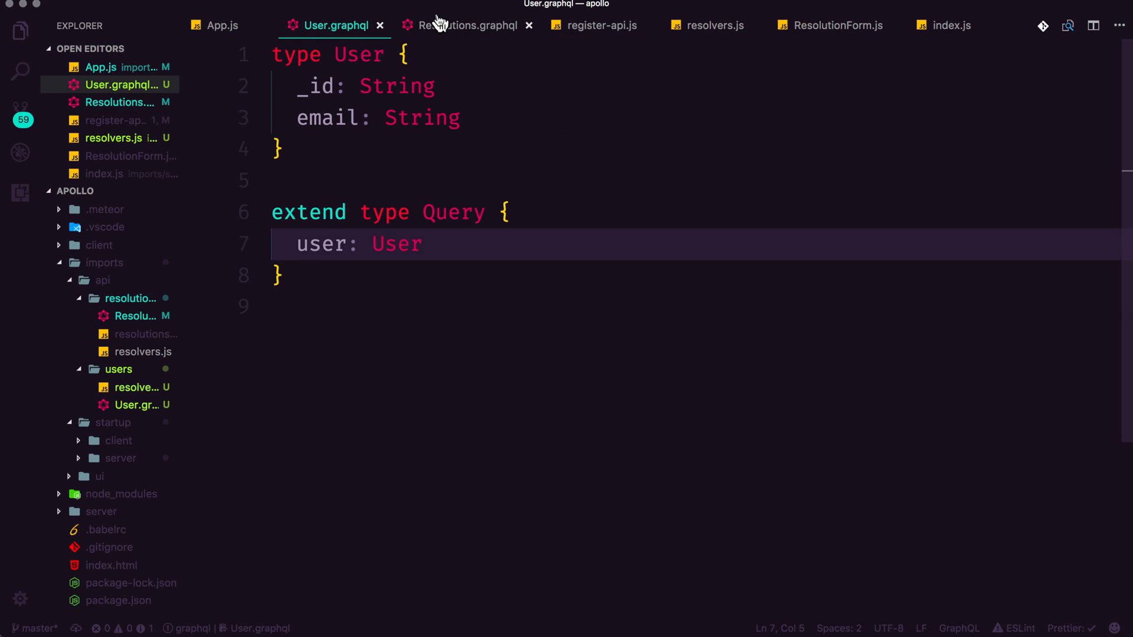
{"action": "left_click", "coordinate": [468, 25]}
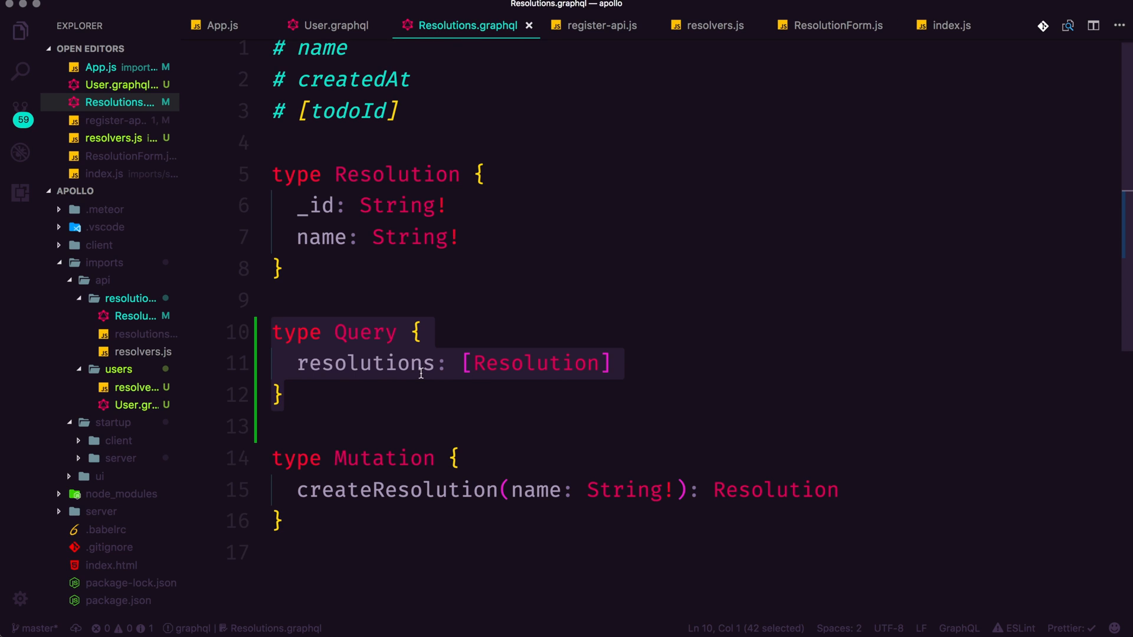
{"action": "left_click", "coordinate": [422, 362]}
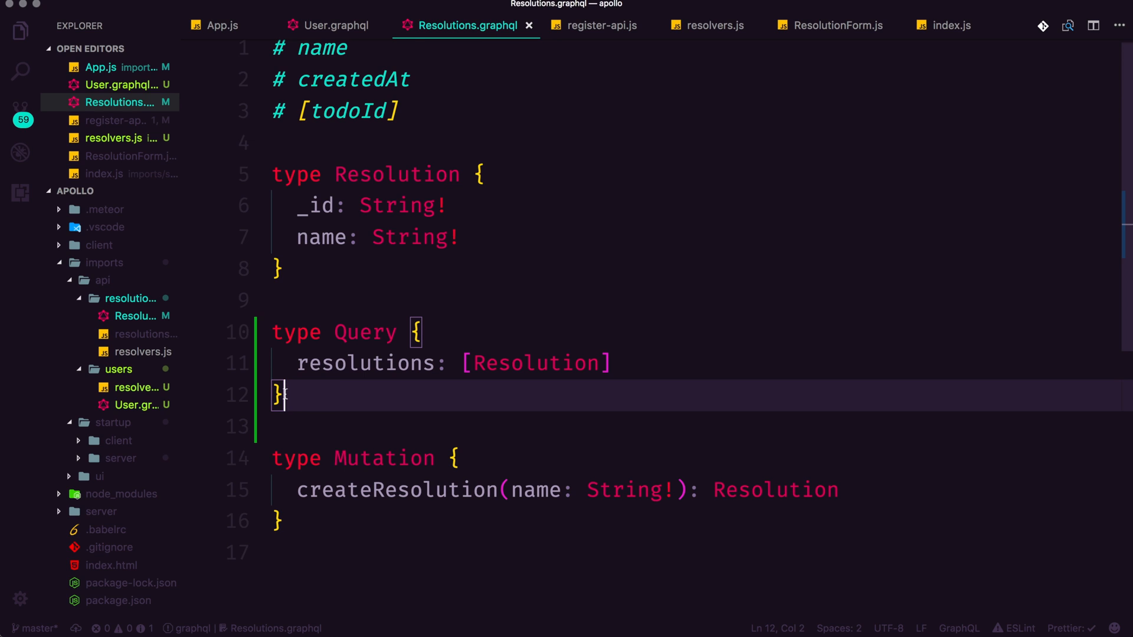
{"action": "mouse_move", "coordinate": [352, 92]}
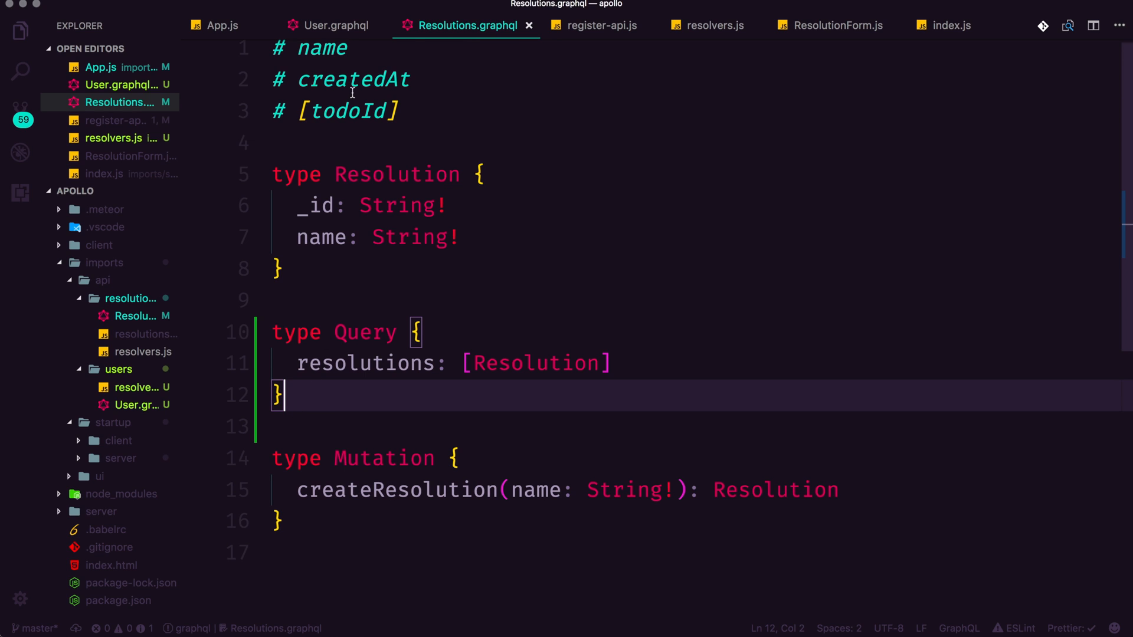
{"action": "left_click", "coordinate": [333, 24]}
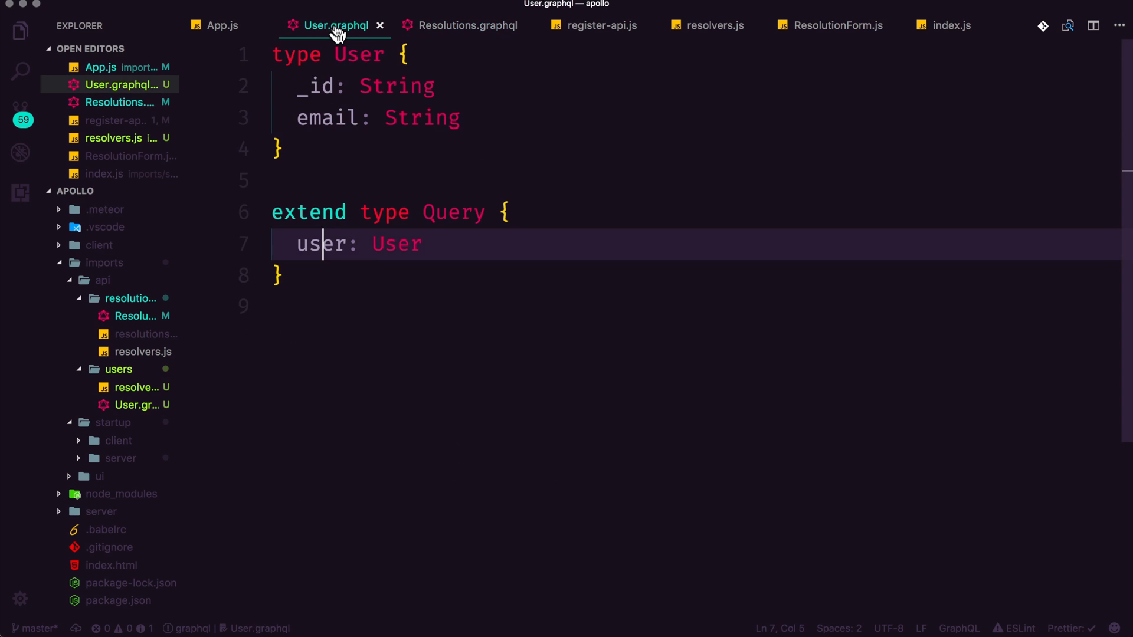
{"action": "type", "text": "e"}
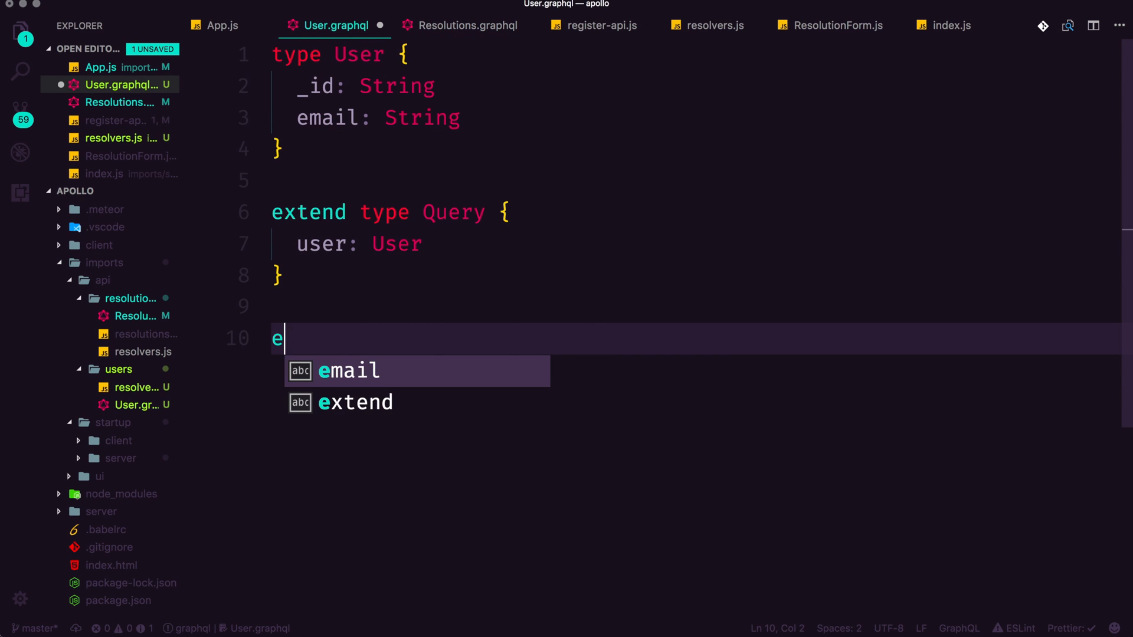
{"action": "type", "text": "xtend type"}
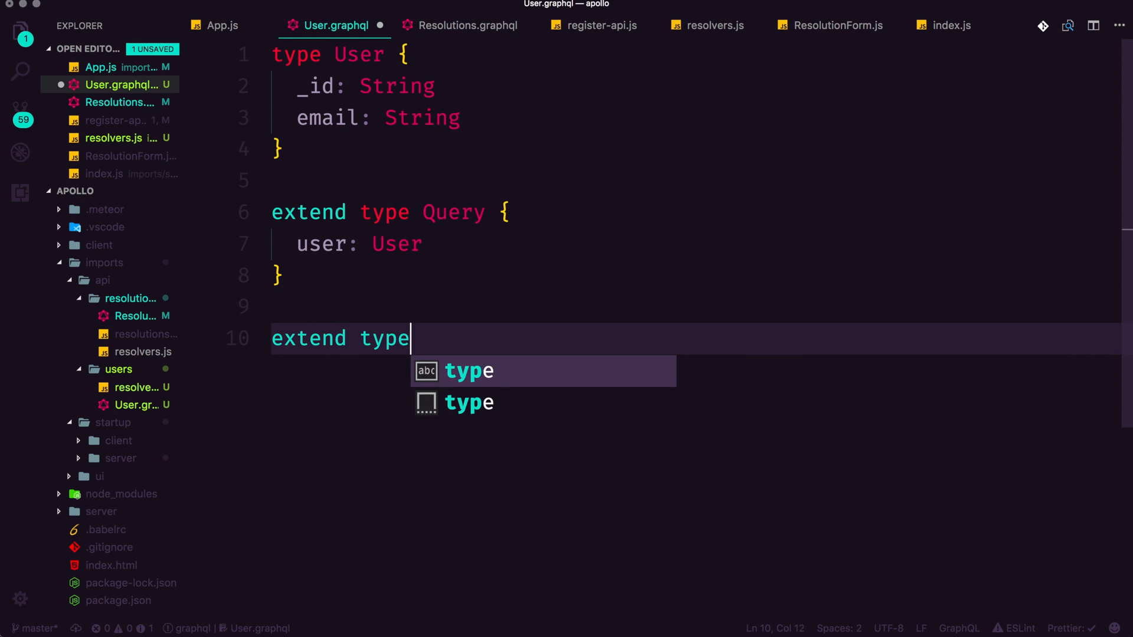
{"action": "type", "text": "Mutation {"}
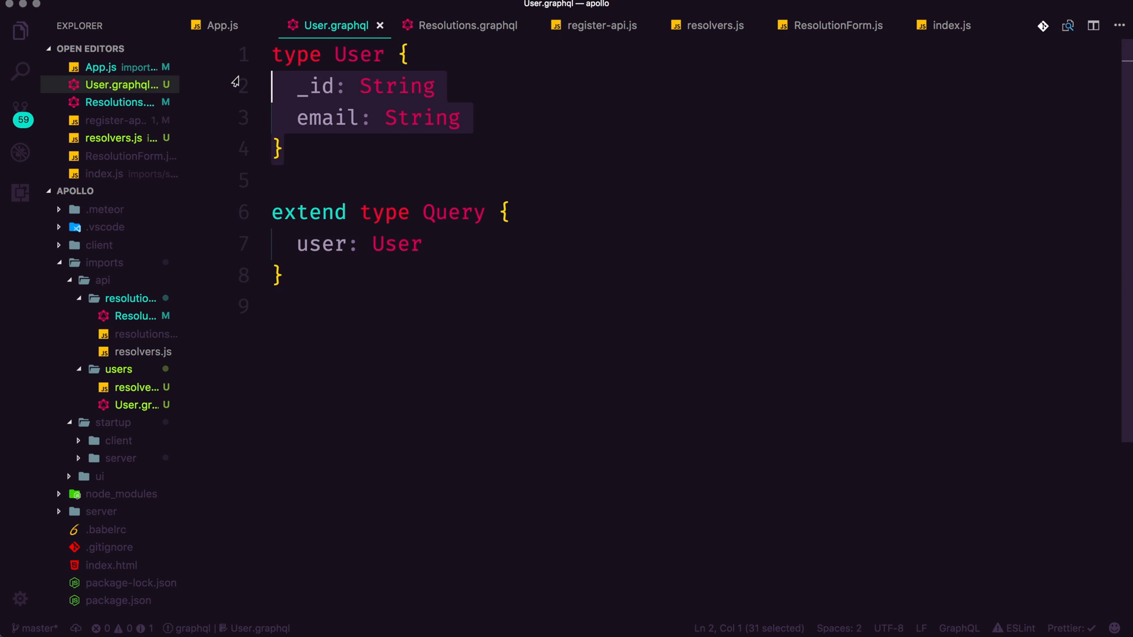
{"action": "left_click", "coordinate": [378, 175]}
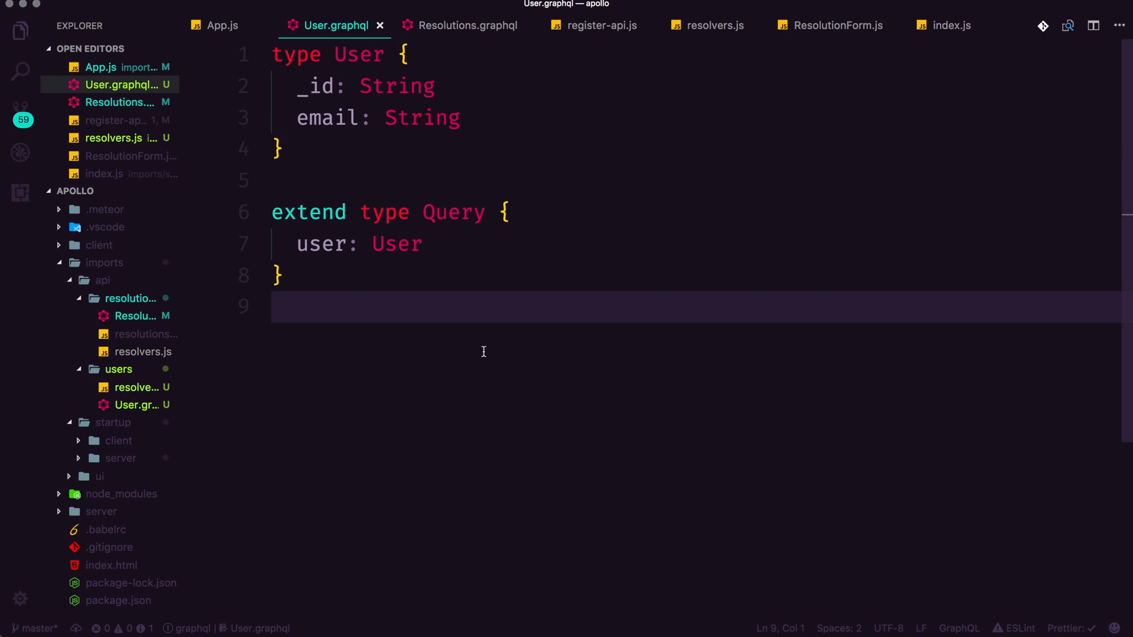
{"action": "left_click", "coordinate": [466, 25]}
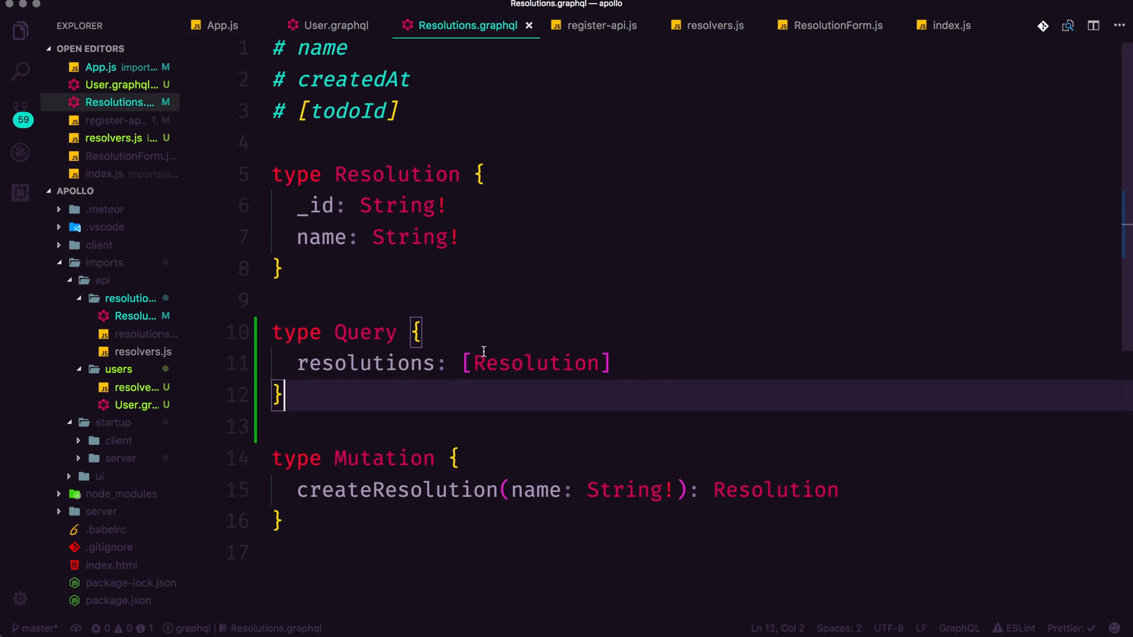
{"action": "left_click", "coordinate": [600, 24]}
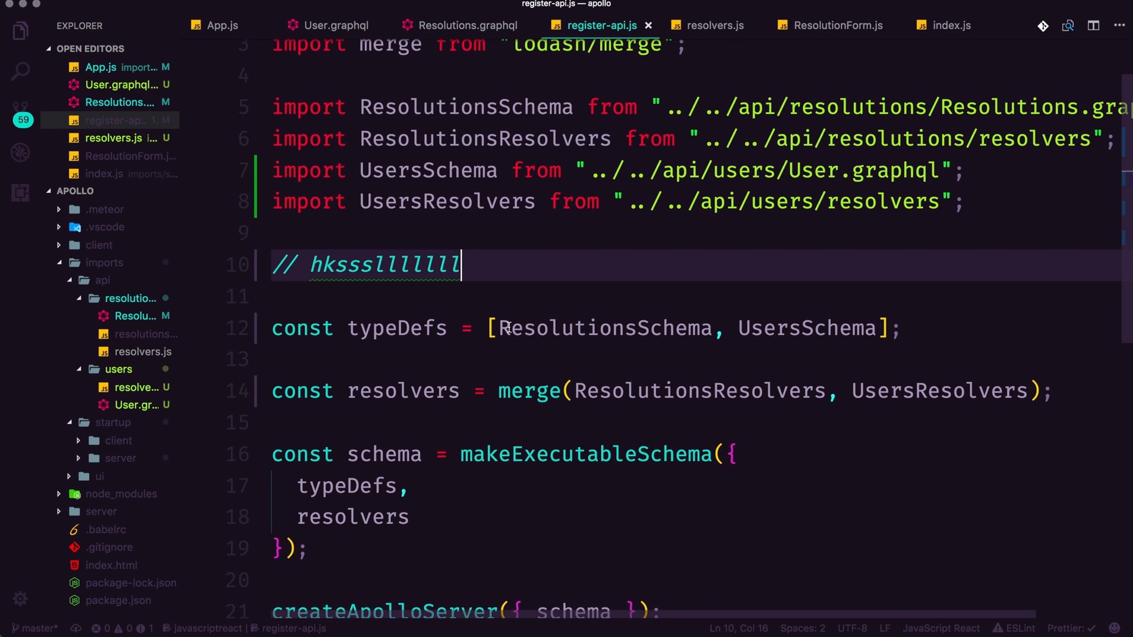
{"action": "scroll", "scroll_direction": "down", "scroll_amount": 3}
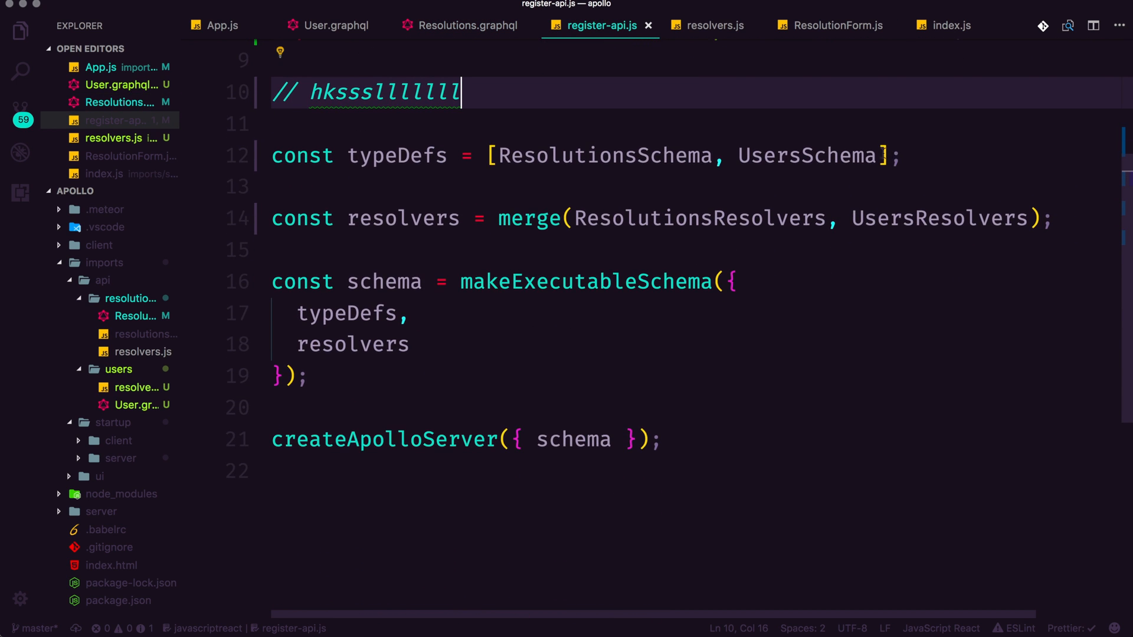
{"action": "left_click", "coordinate": [713, 218]}
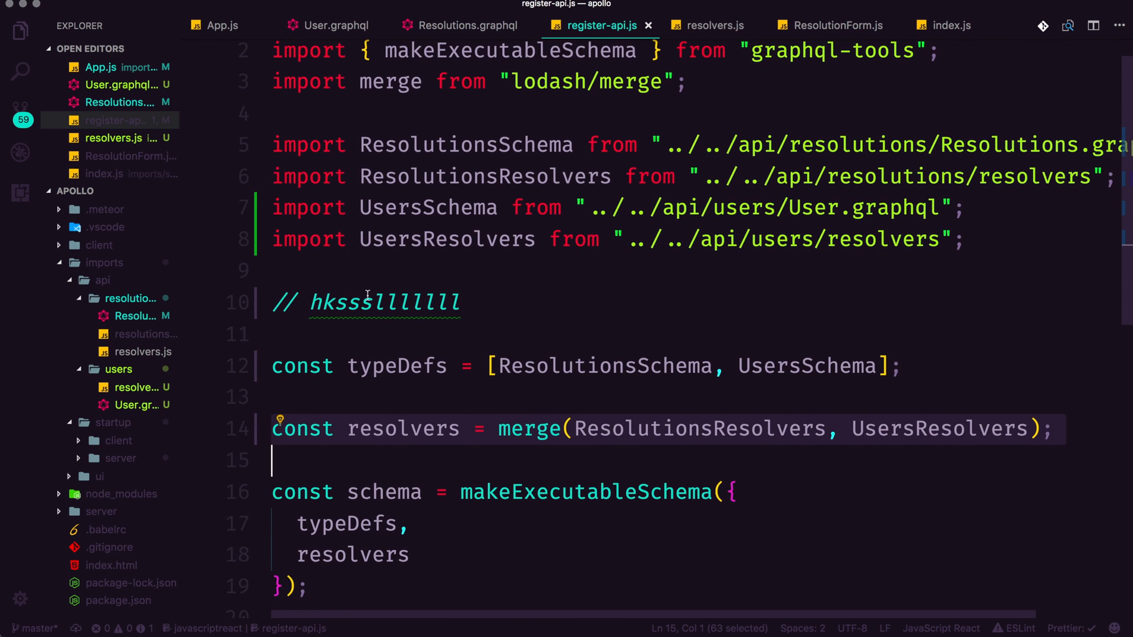
{"action": "scroll", "scroll_direction": "down", "scroll_amount": 3}
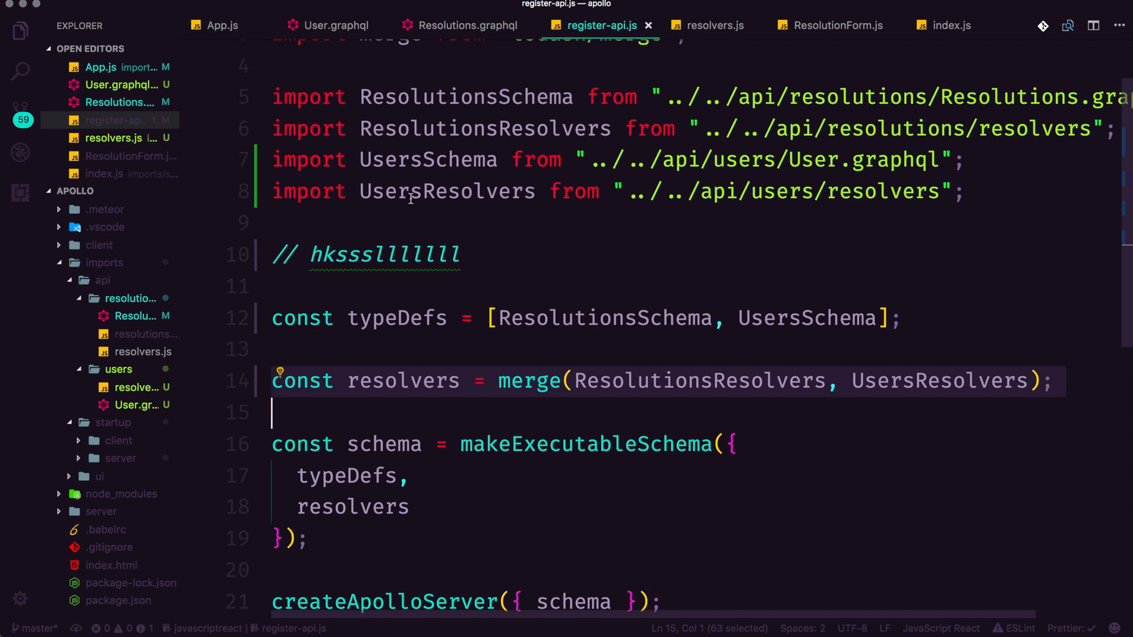
{"action": "left_click", "coordinate": [332, 24]}
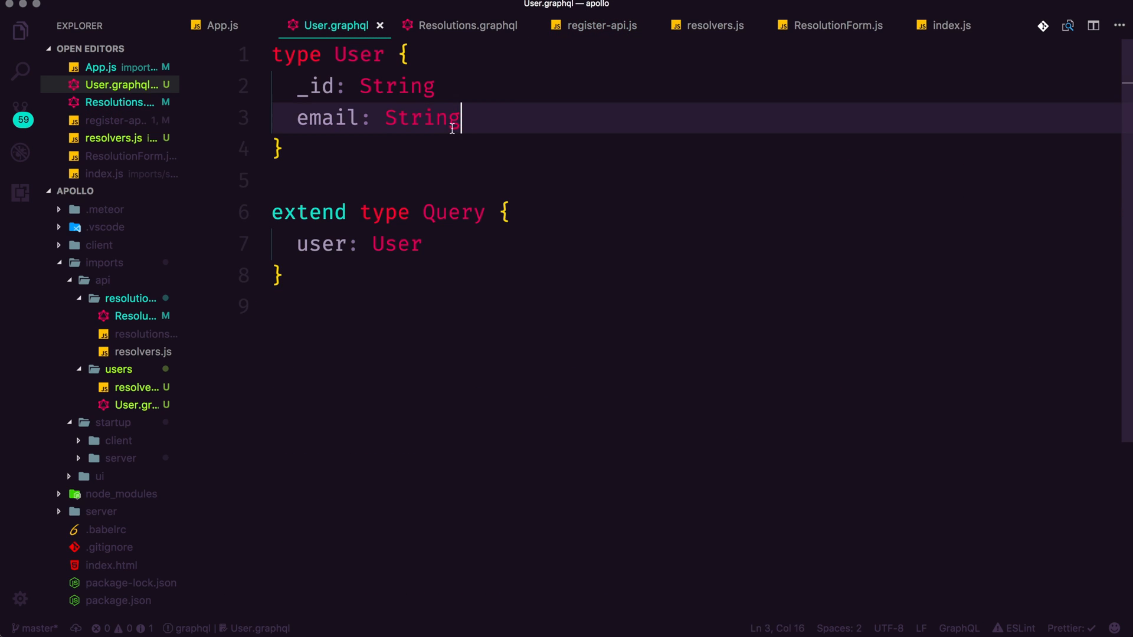
{"action": "left_click_drag", "start_coordinate": [459, 118], "coordinate": [296, 118]}
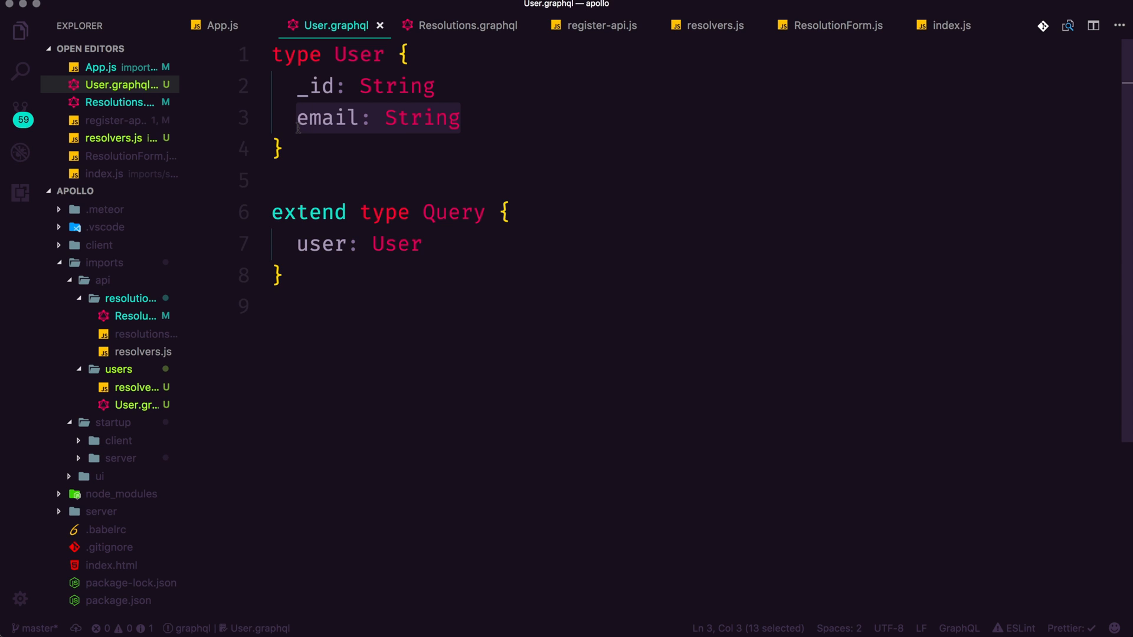
{"action": "mouse_move", "coordinate": [404, 99]}
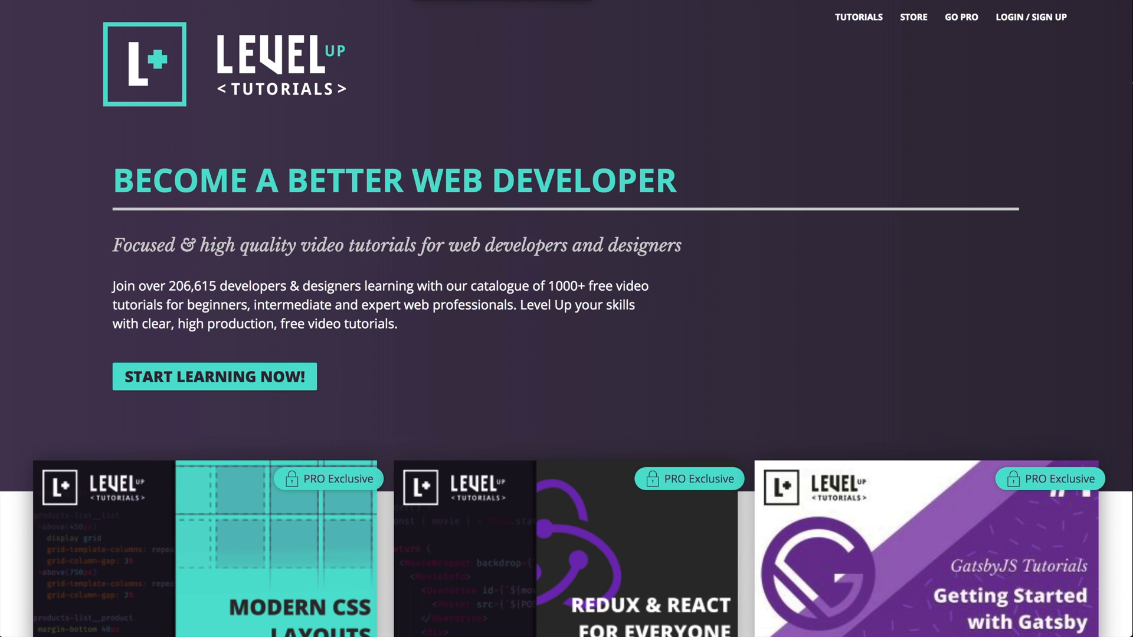
{"action": "mouse_move", "coordinate": [680, 100]}
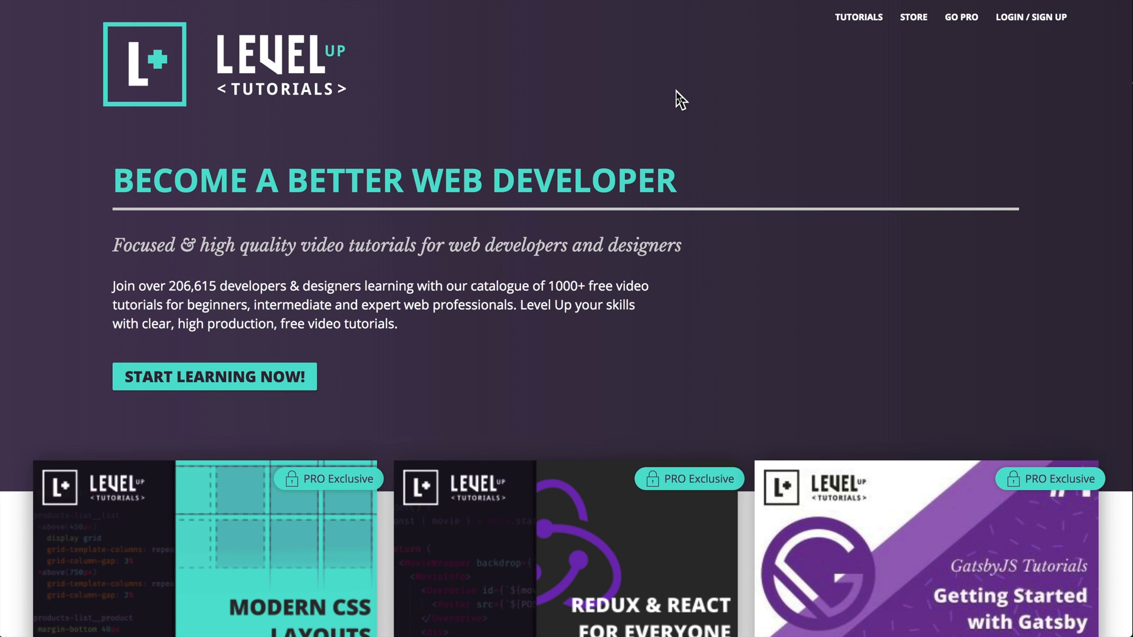
{"action": "mouse_move", "coordinate": [618, 200]}
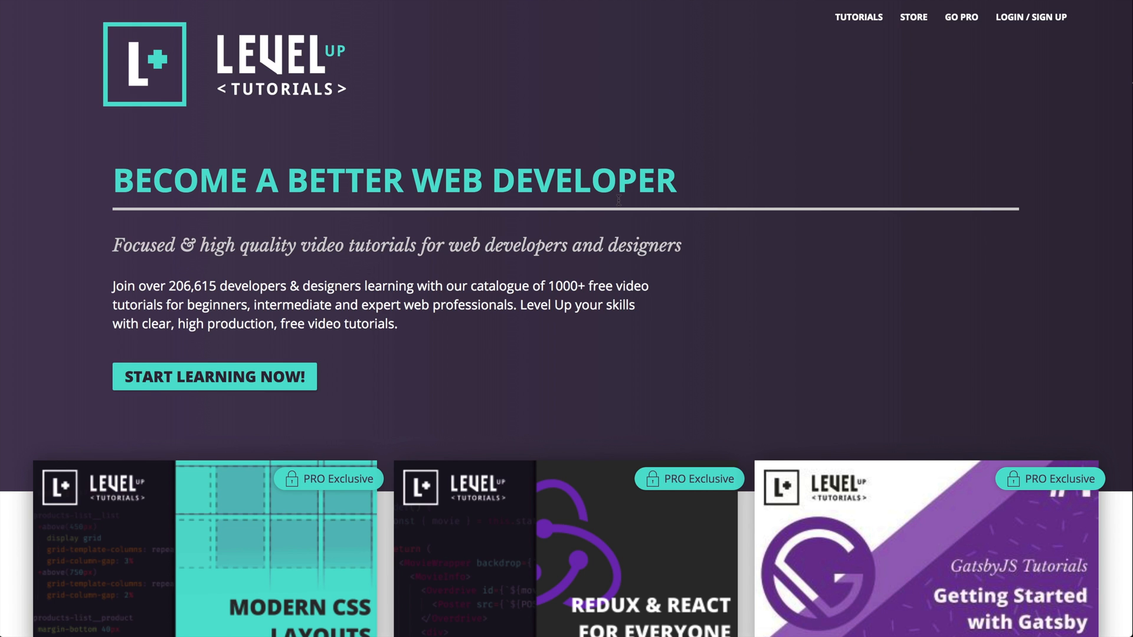
Step: Scroll the Level Up Tutorials homepage down to its course tiles
{"action": "scroll", "scroll_direction": "down", "scroll_amount": 3}
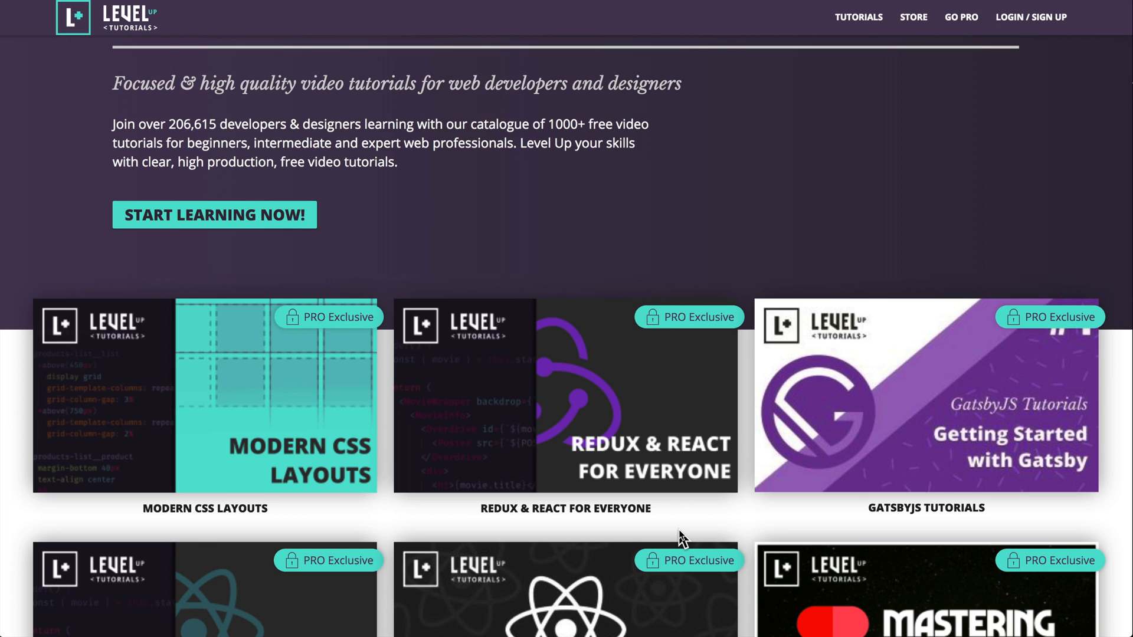